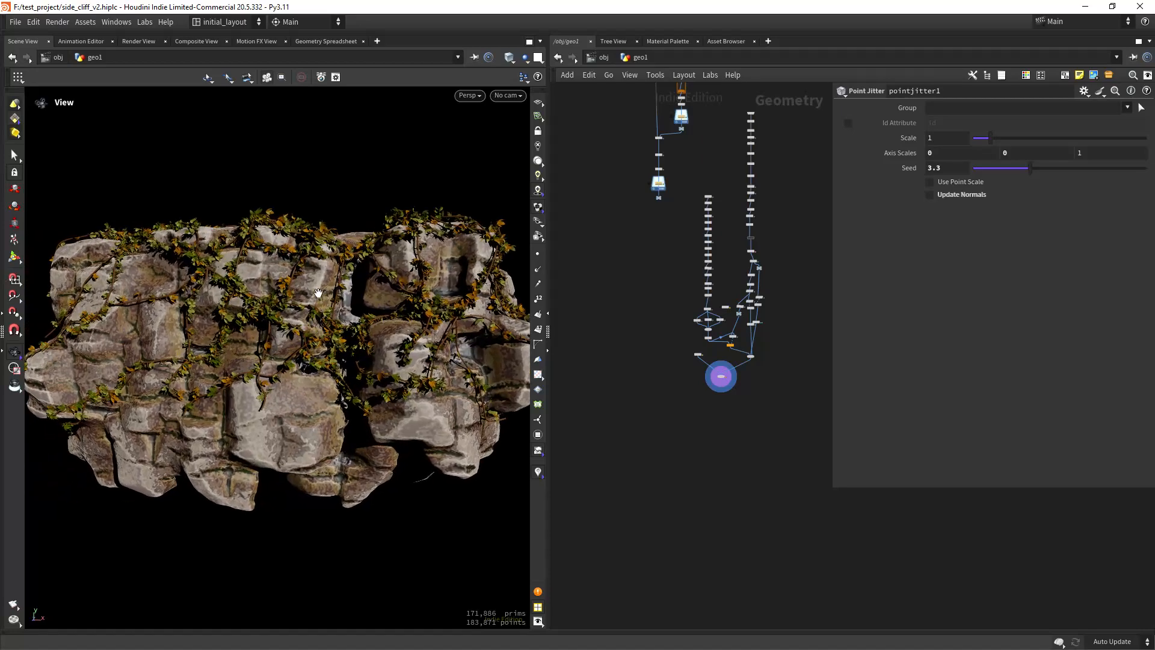
{"action": "mouse_move", "coordinate": [292, 368]}
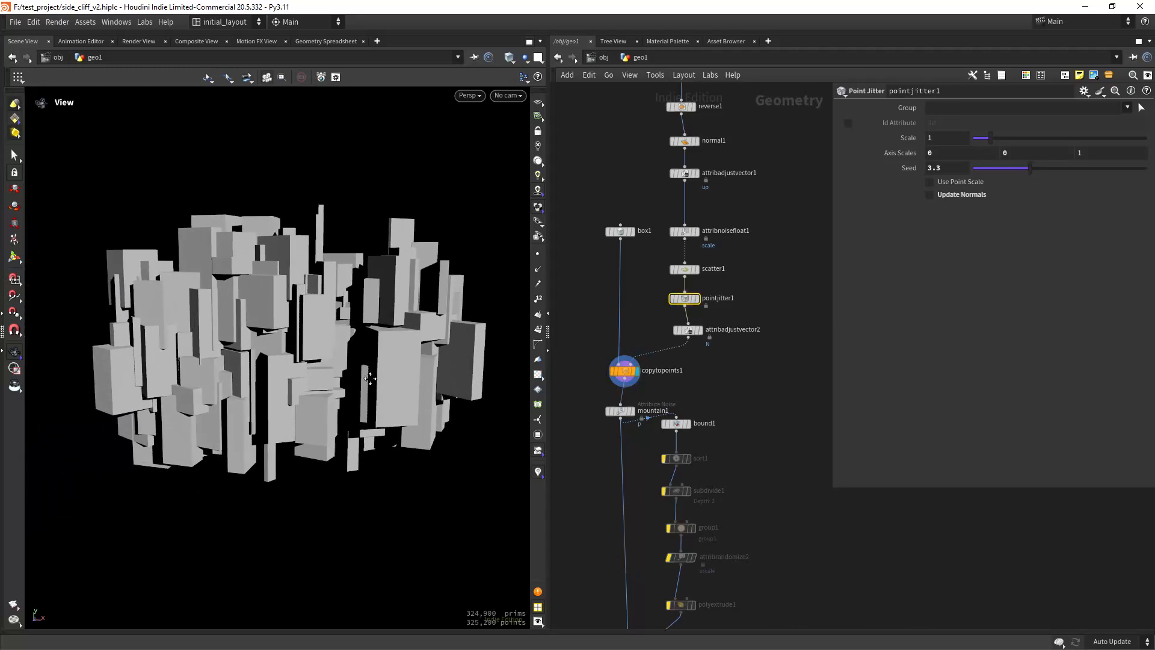
- Review the attribadjustvector2 normal rotation and attribnoisefloat1 scale noise parameters
{"action": "left_click", "coordinate": [689, 329]}
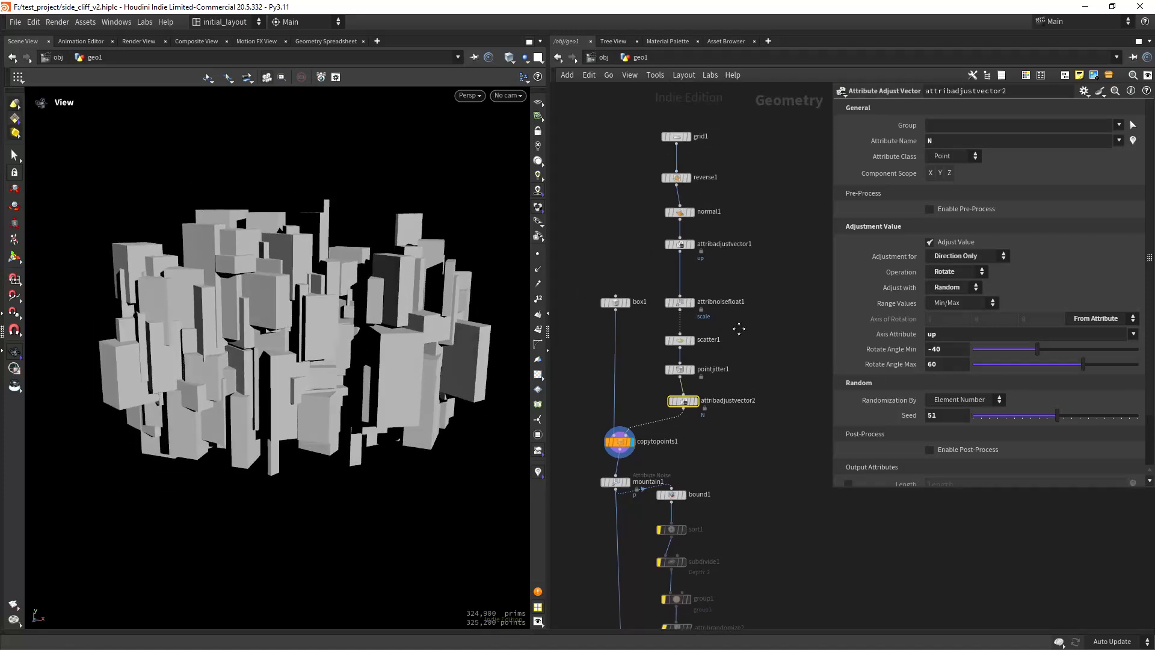
{"action": "left_click", "coordinate": [678, 301]}
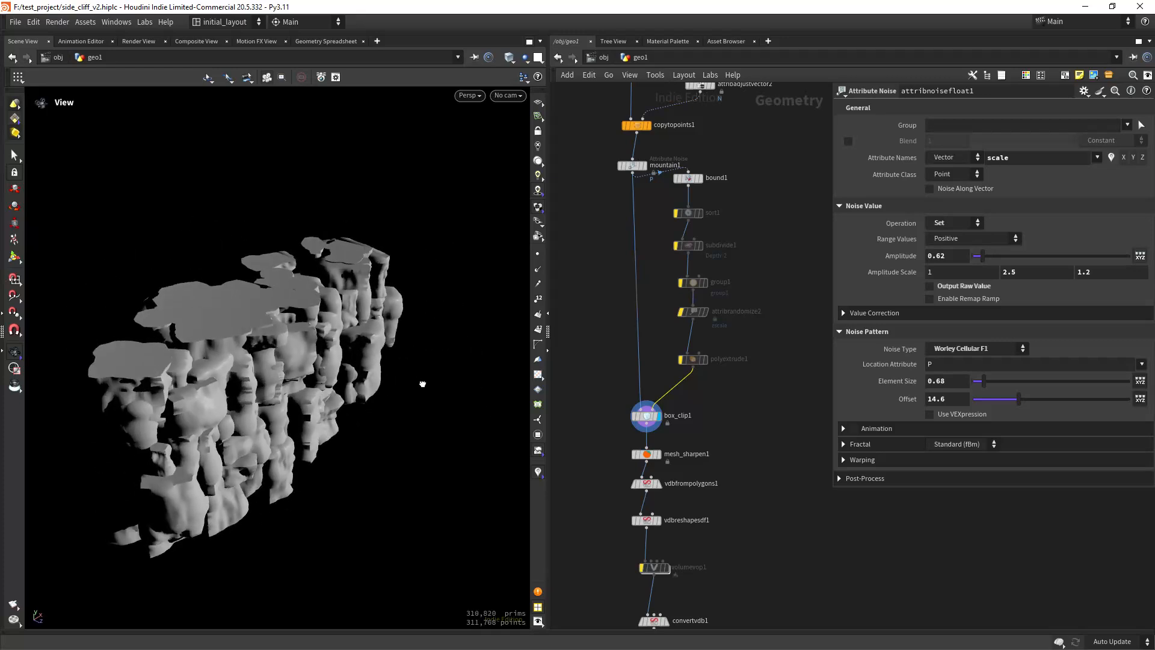
- Check box_clip1's parameters and pan the network to the volume conversion nodes
{"action": "left_click", "coordinate": [645, 414]}
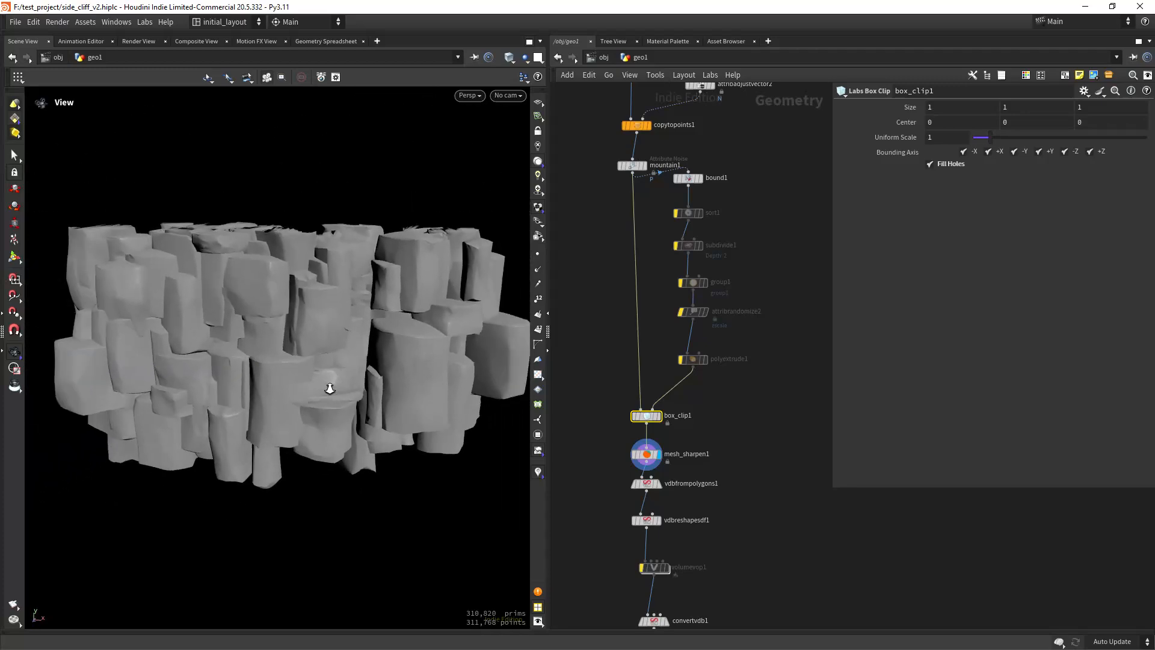
{"action": "left_click_drag", "start_coordinate": [329, 388], "coordinate": [393, 388]}
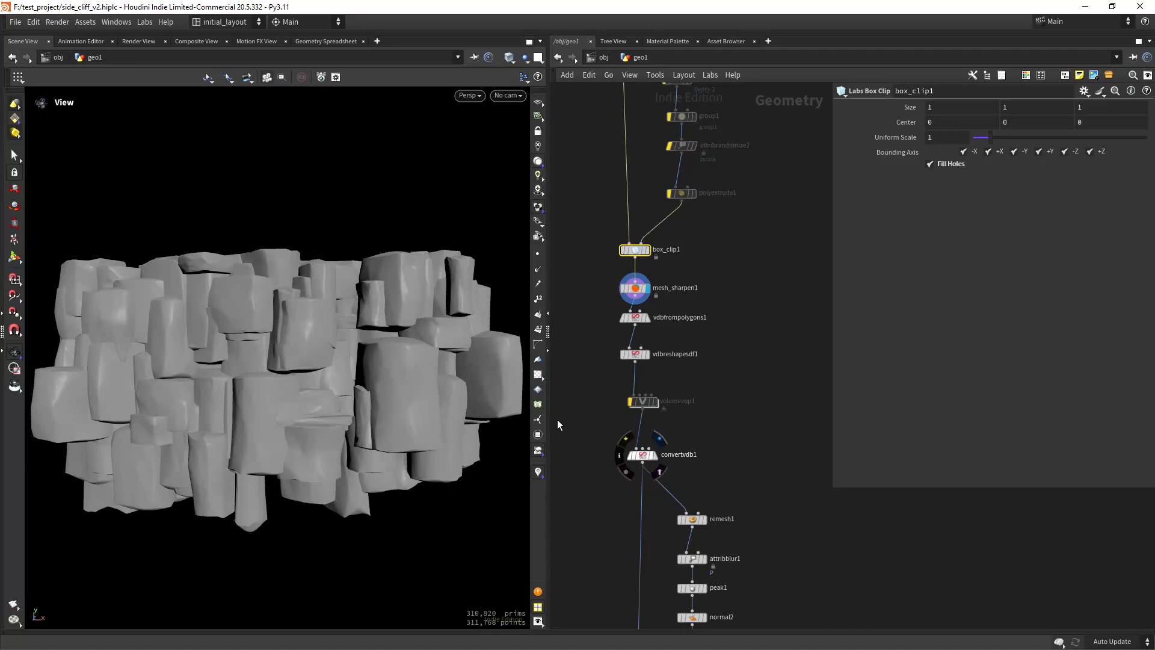
{"action": "mouse_move", "coordinate": [429, 318]}
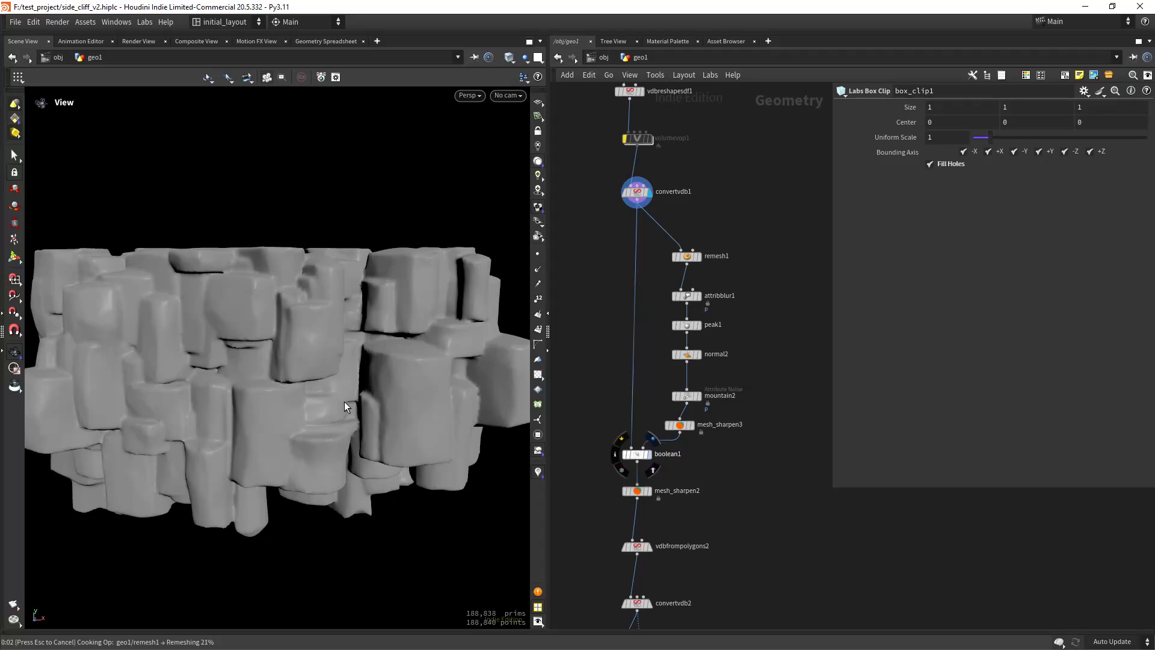
{"action": "mouse_move", "coordinate": [299, 305]}
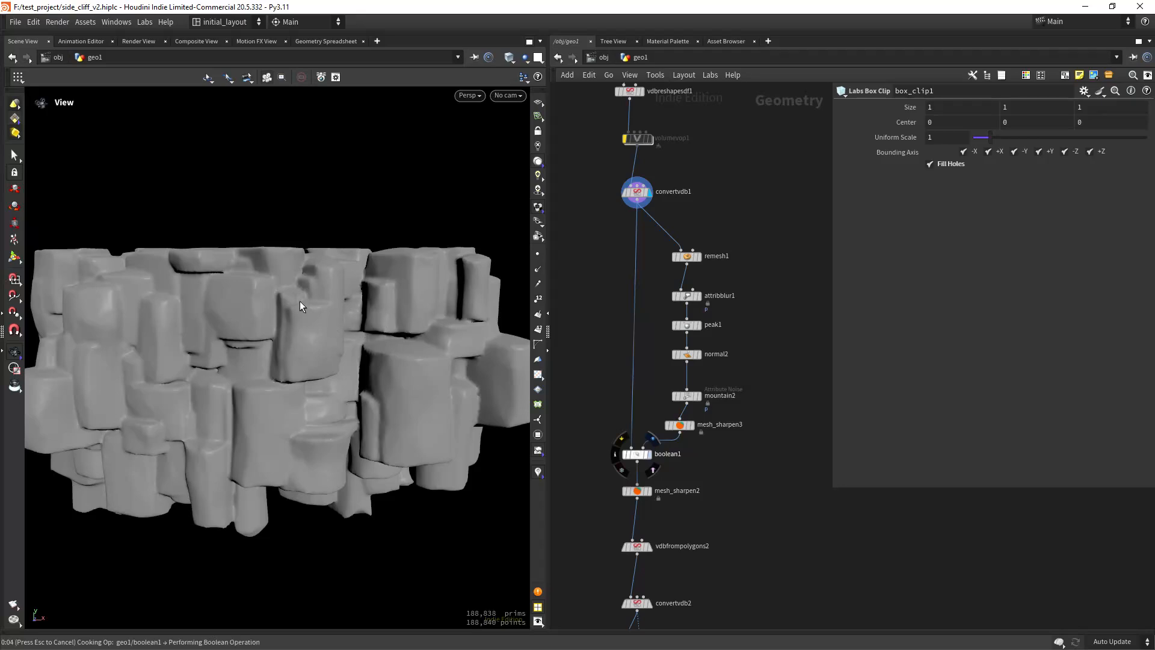
{"action": "mouse_move", "coordinate": [354, 305]}
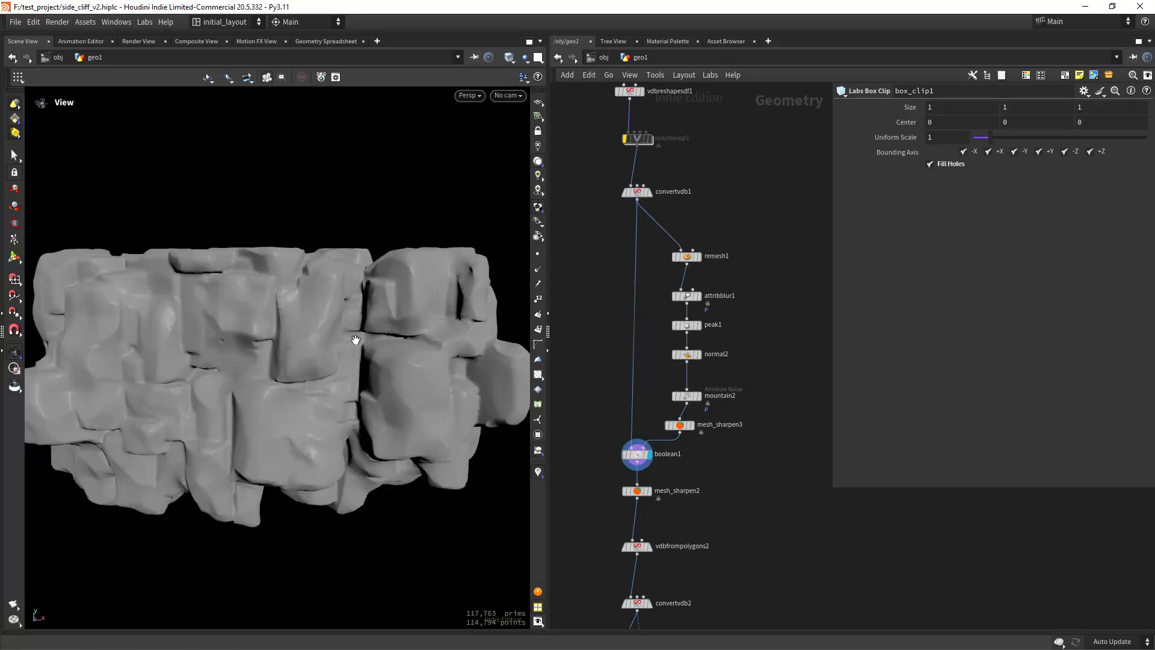
- Pan the network down toward the later remeshing nodes and quadremesh1
{"action": "left_click_drag", "start_coordinate": [355, 340], "coordinate": [403, 371]}
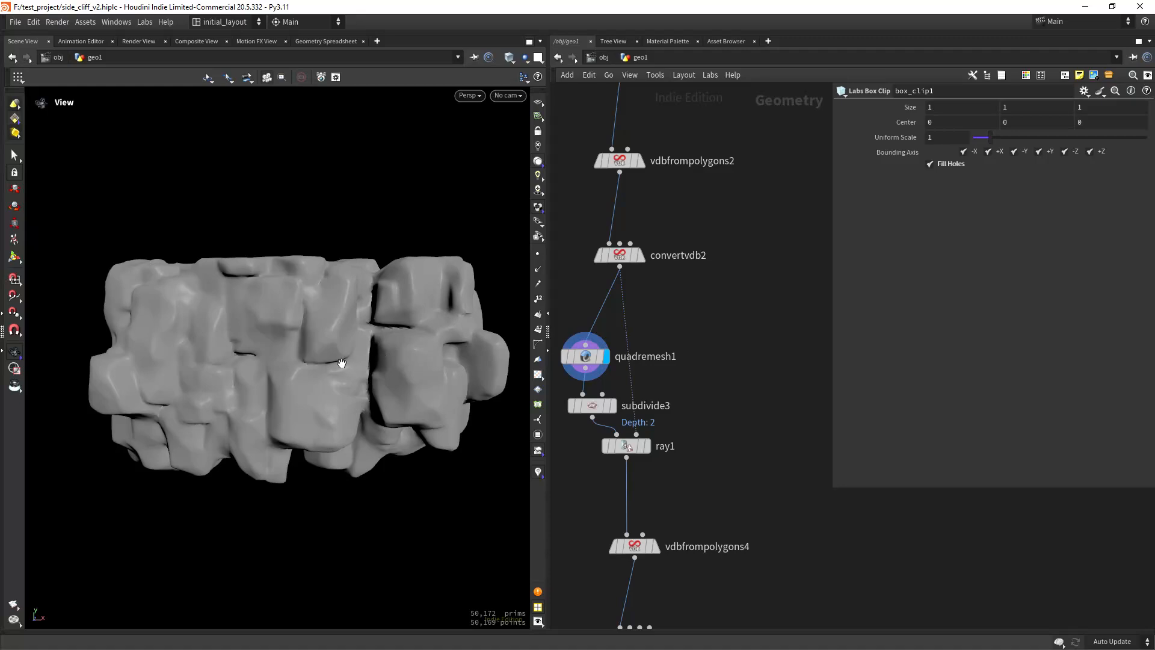
- Inspect the quadremesh1 and ray1 parameters, then pan to the nodes below ray1
{"action": "left_click", "coordinate": [585, 355]}
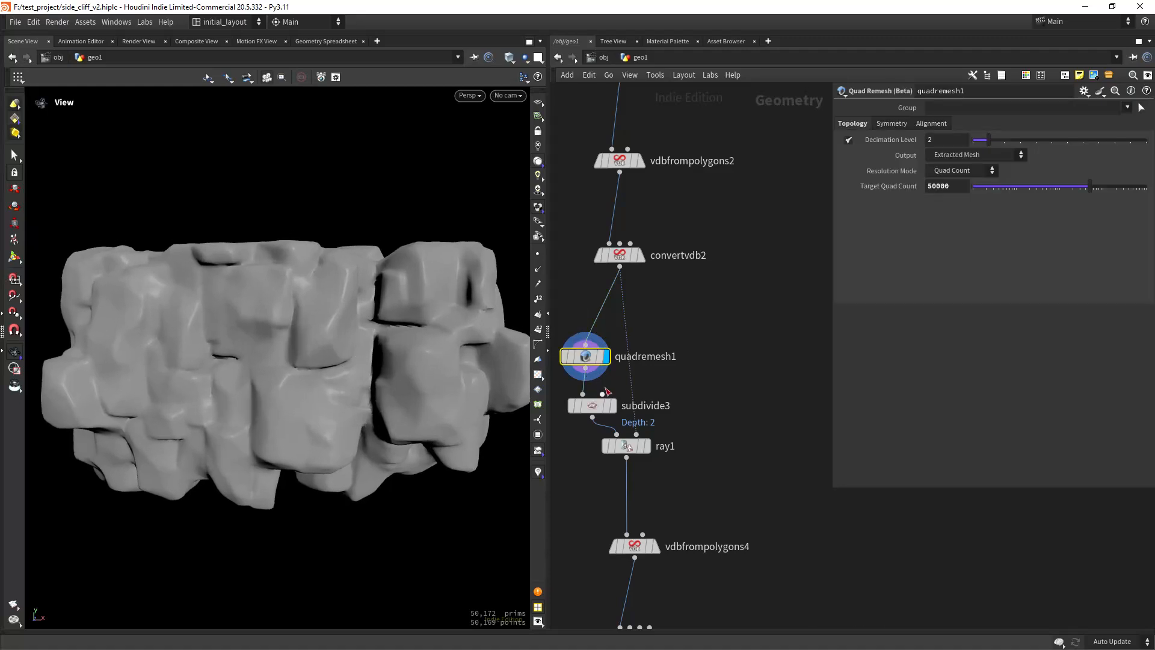
{"action": "mouse_move", "coordinate": [341, 450]}
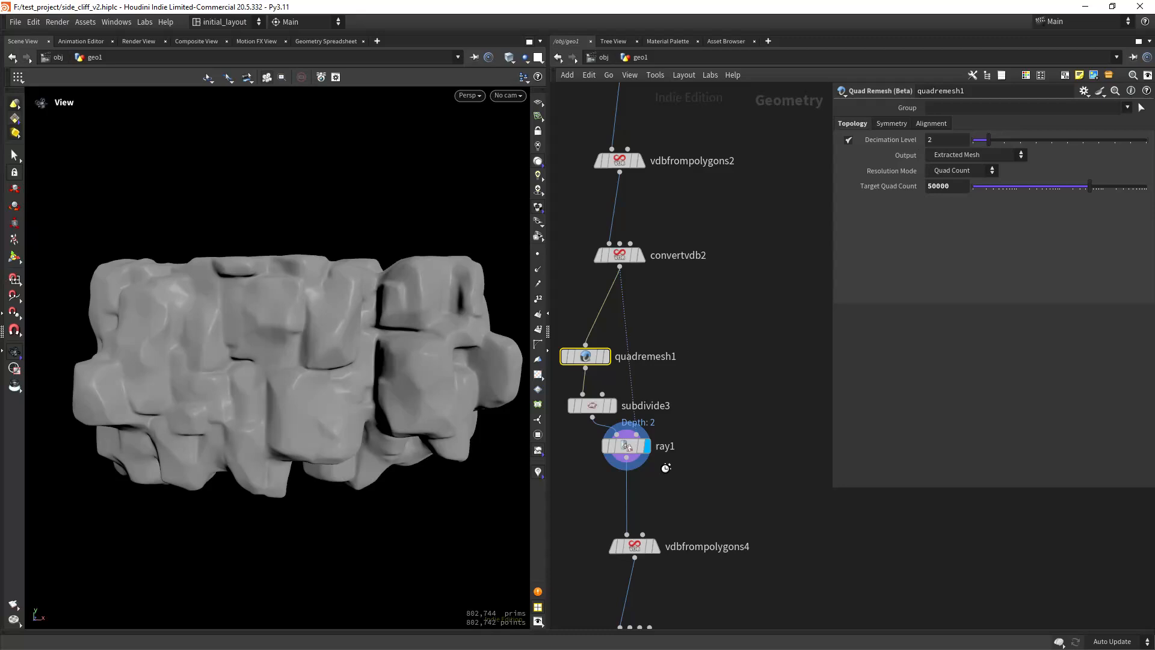
{"action": "left_click", "coordinate": [626, 445]}
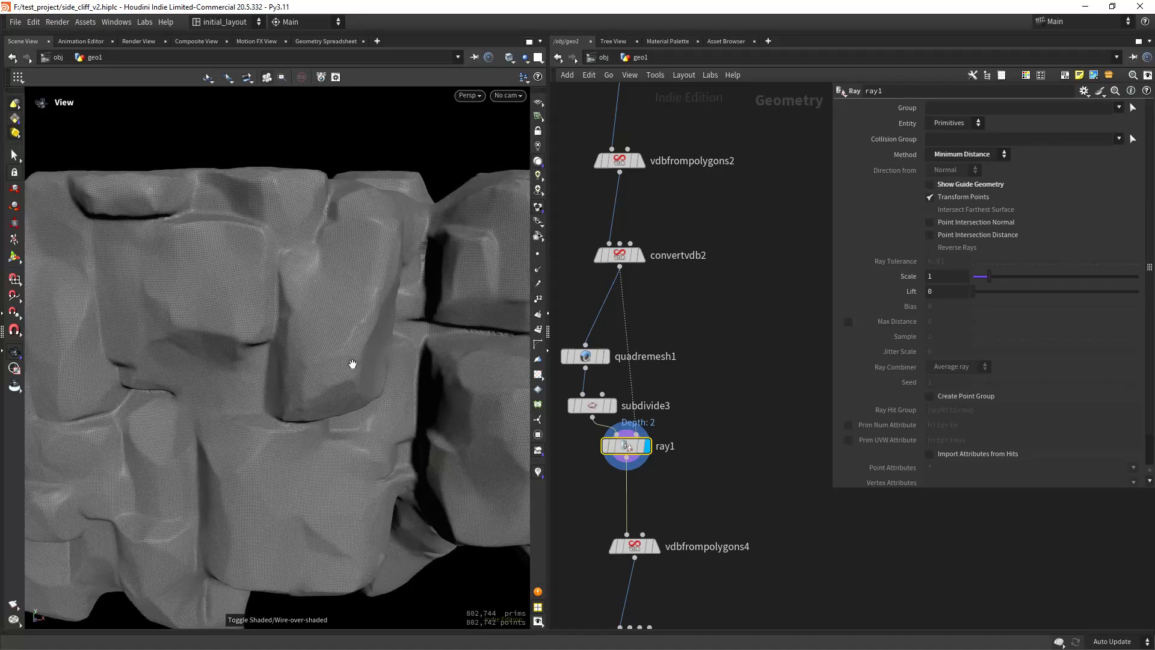
{"action": "left_click_drag", "start_coordinate": [353, 364], "coordinate": [355, 393]}
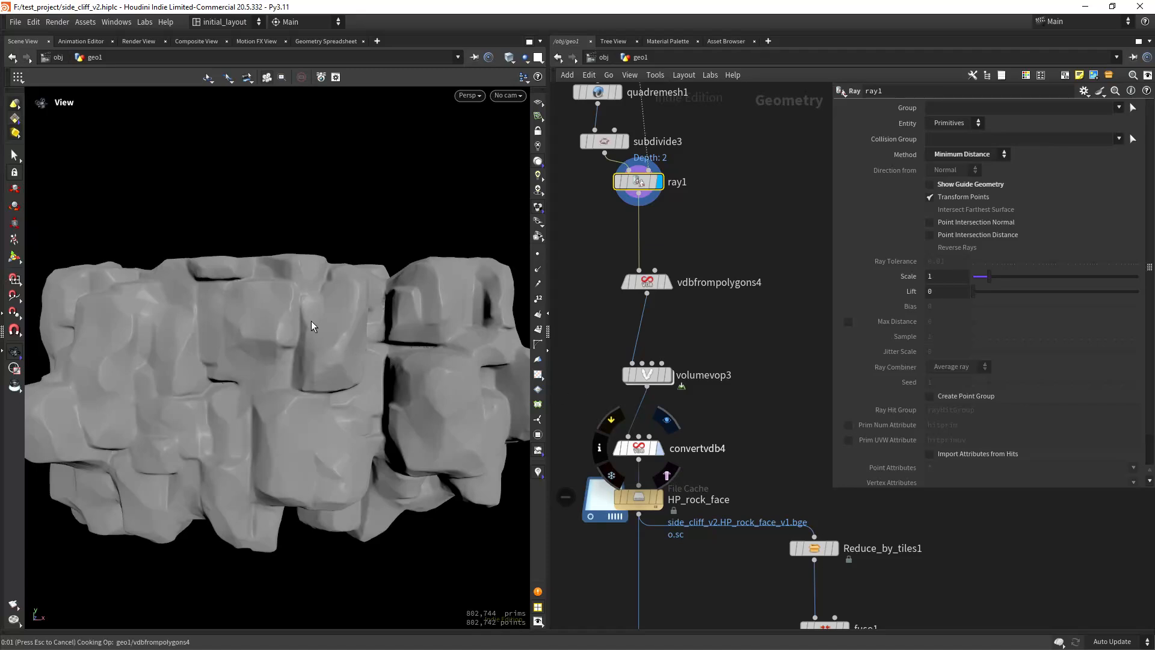
{"action": "mouse_move", "coordinate": [289, 326]}
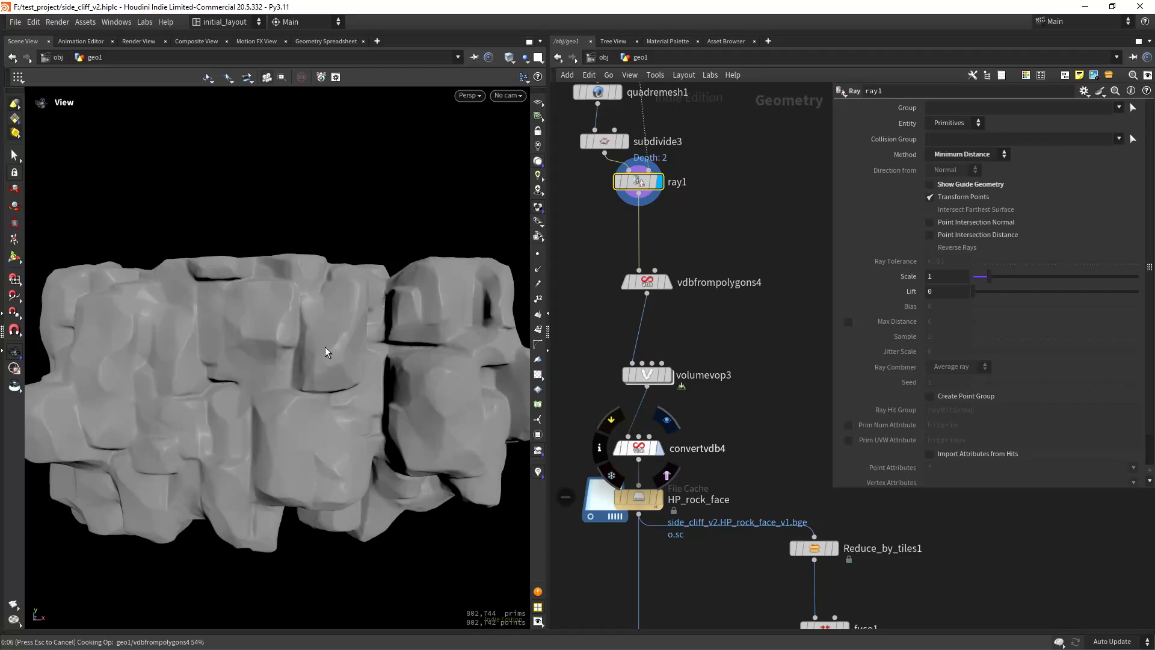
{"action": "mouse_move", "coordinate": [356, 354]}
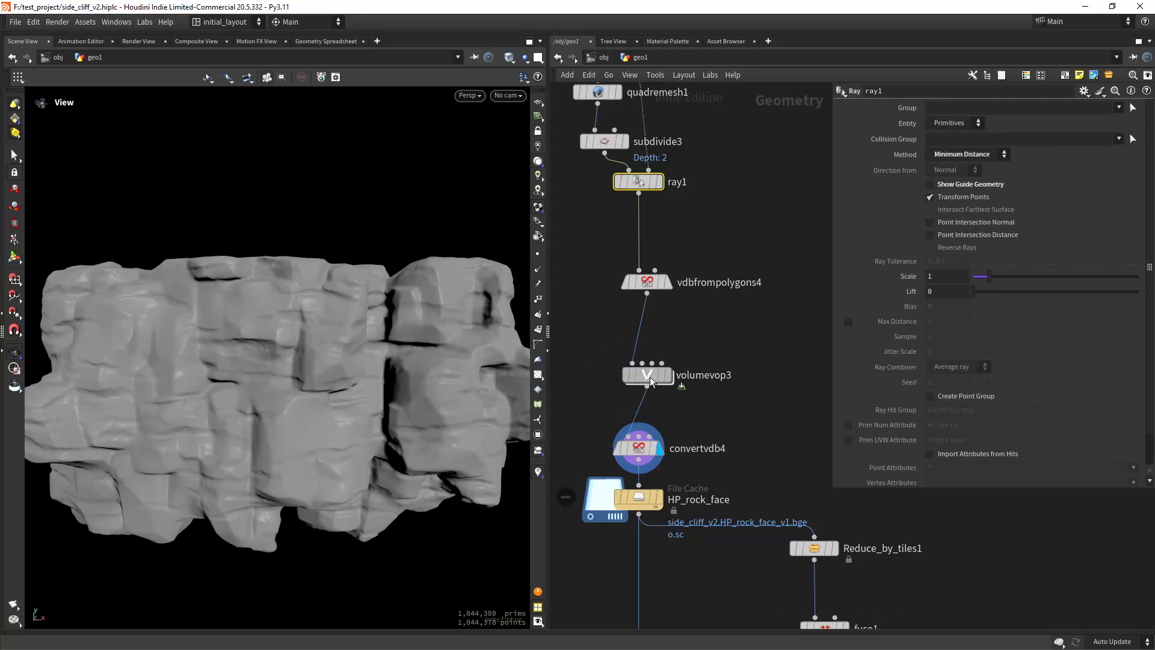
- Dive into volumevop3 to inspect its fit and mulconst nodes
{"action": "double_click", "coordinate": [646, 375]}
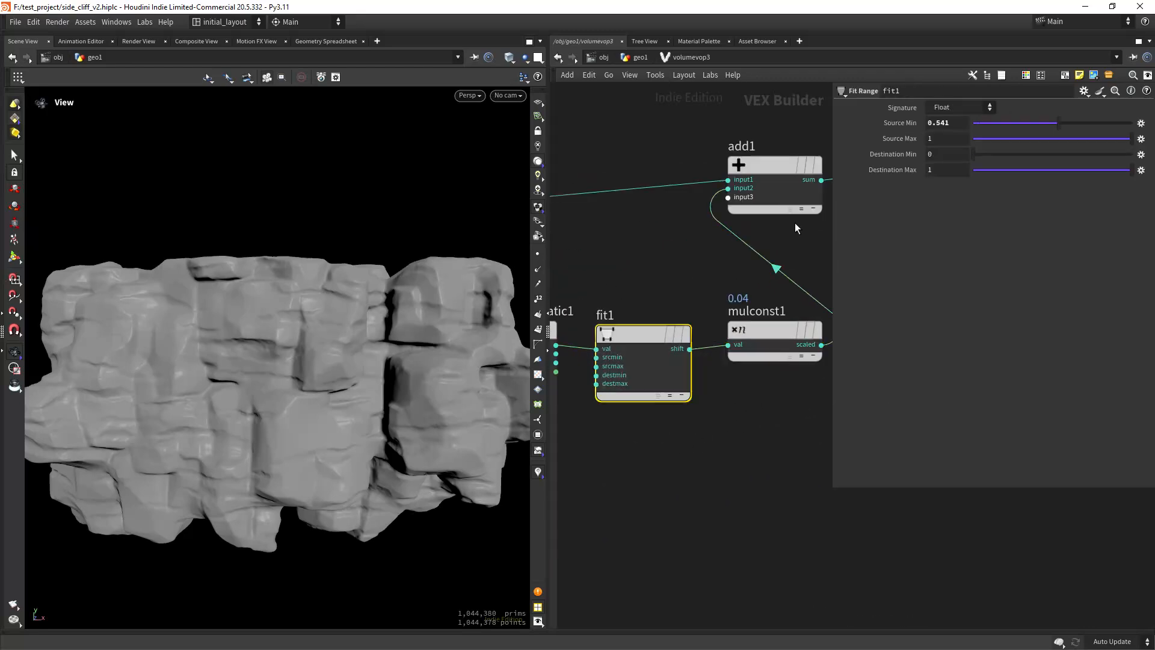
{"action": "mouse_move", "coordinate": [216, 367]}
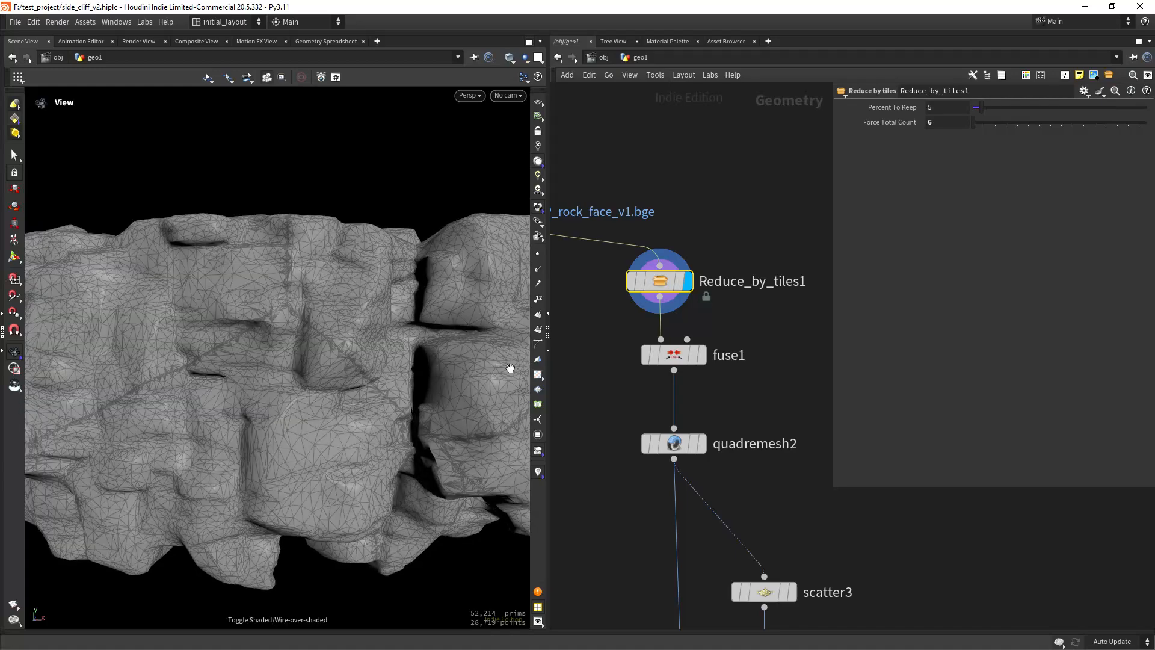
- Show scatter3's points alone, then attribtransfer2's divider-coloured cliff, and open node info
{"action": "left_click_drag", "start_coordinate": [508, 368], "coordinate": [505, 377]}
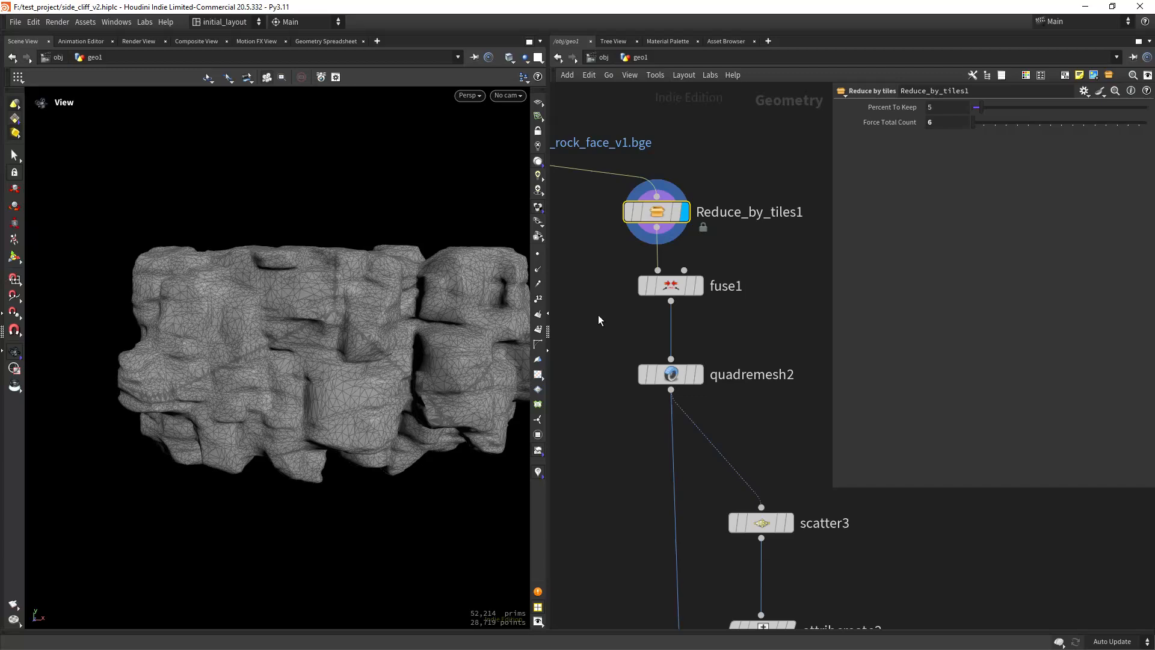
{"action": "left_click", "coordinate": [669, 374]}
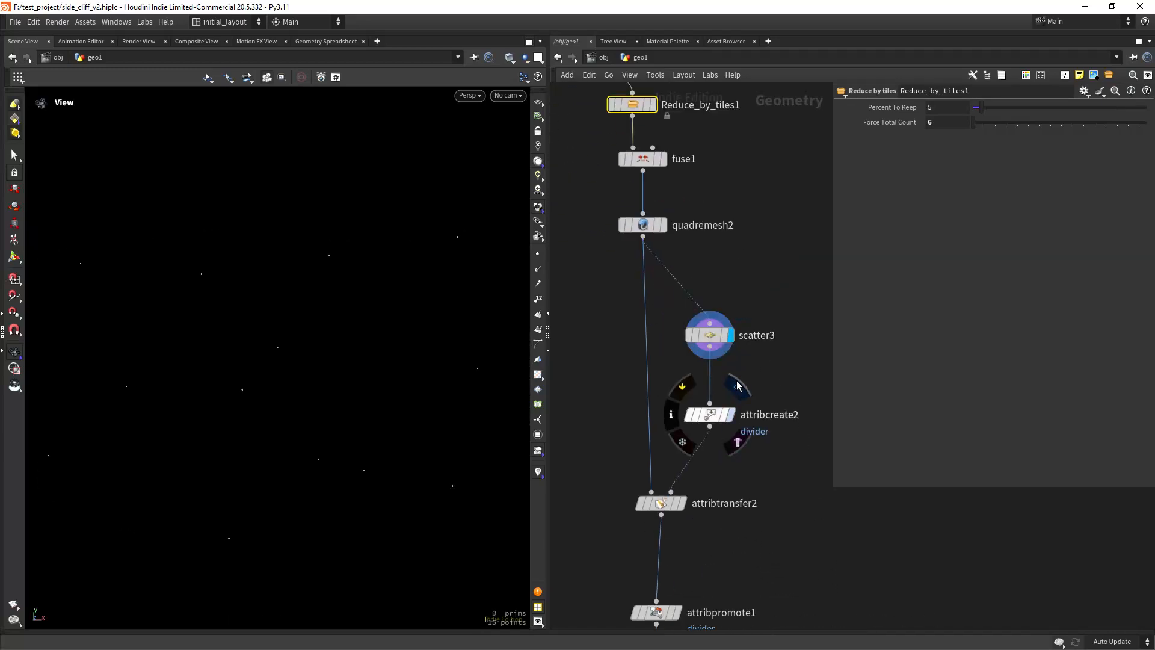
{"action": "left_click", "coordinate": [708, 414]}
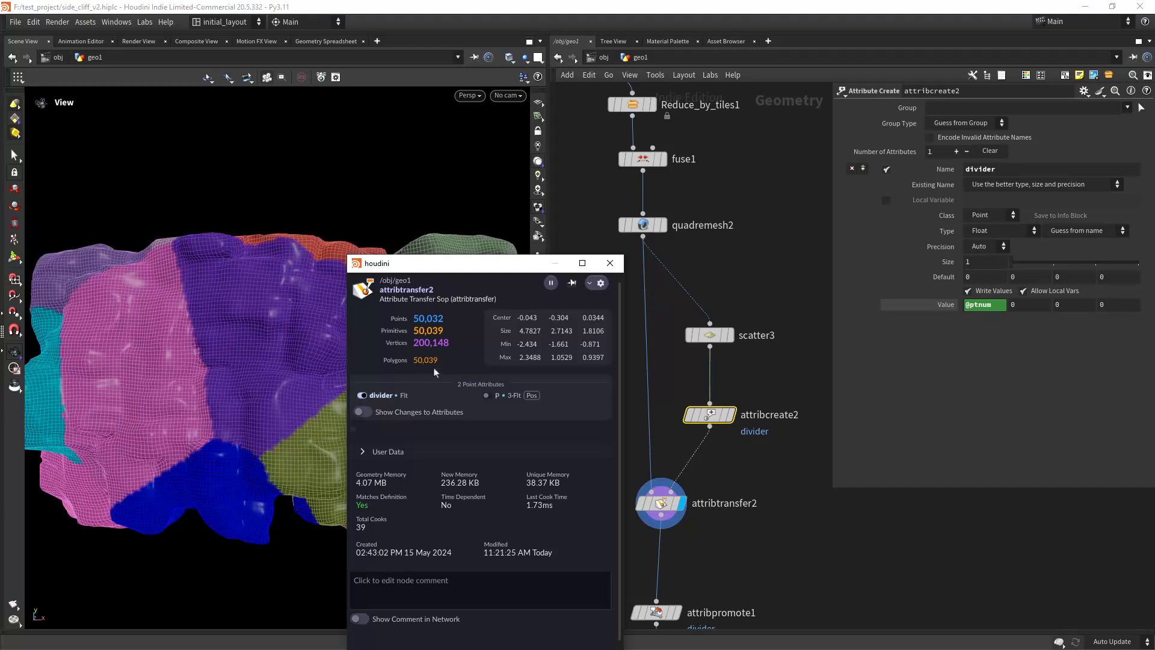
{"action": "left_click", "coordinate": [609, 263]}
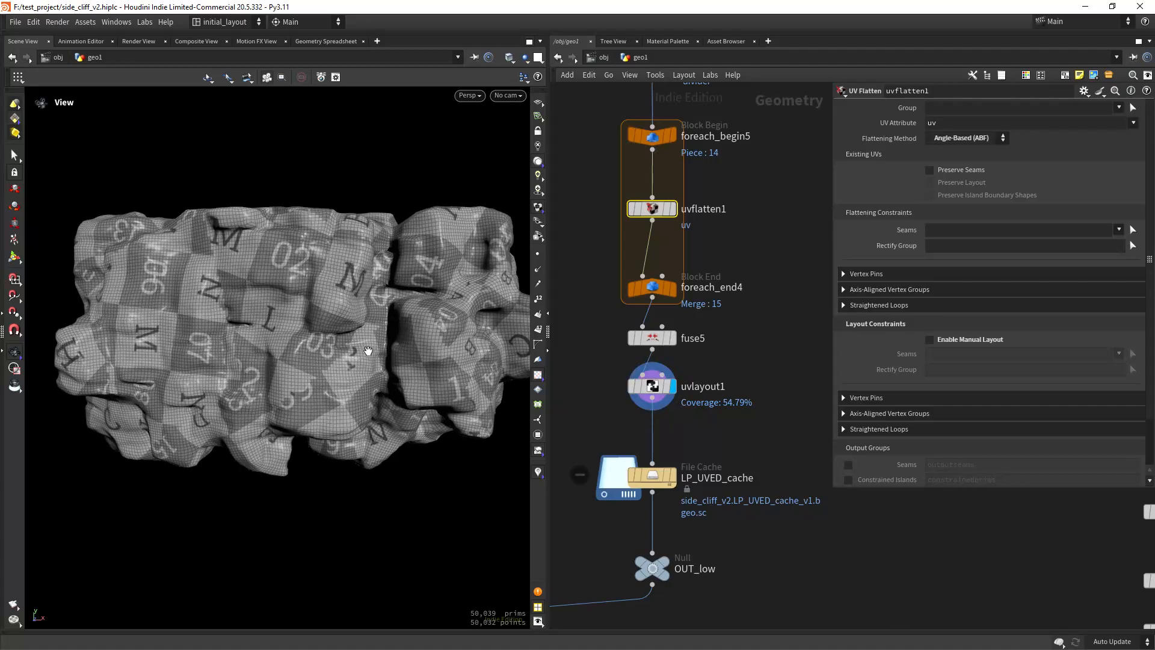
- Select uvflatten1 inside the foreach loop to view its UV settings
{"action": "left_click", "coordinate": [469, 95]}
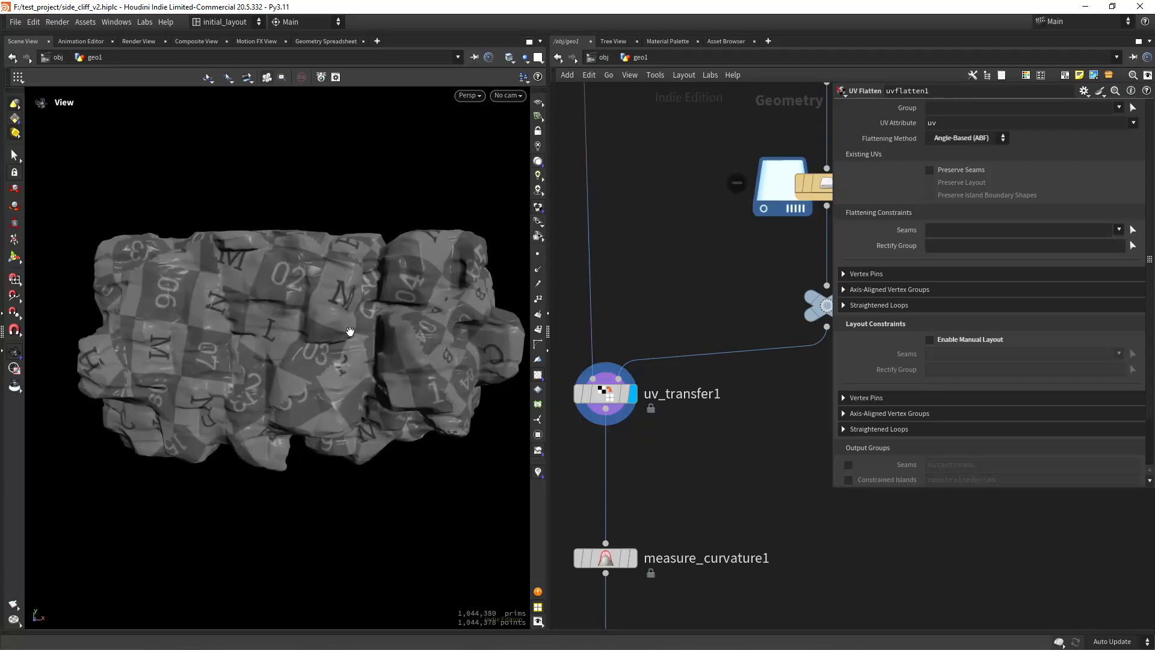
{"action": "mouse_move", "coordinate": [383, 325]}
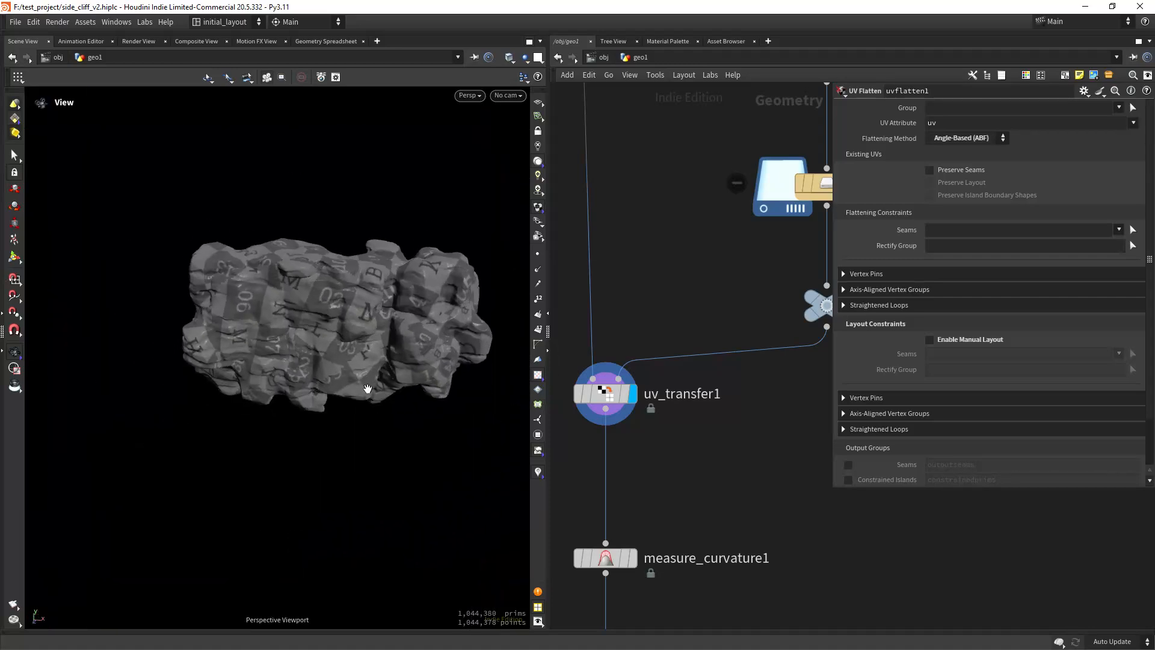
- Inspect the uv_transfer1 parameters on the high-resolution checker-textured cliff
{"action": "left_click", "coordinate": [604, 392]}
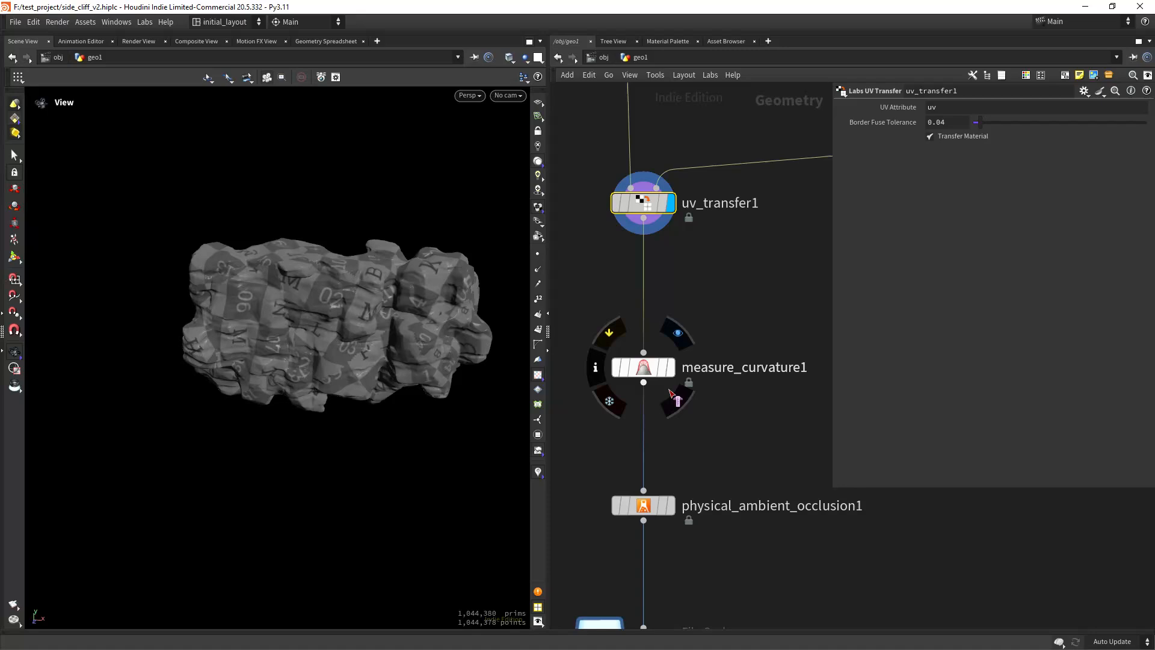
{"action": "left_click", "coordinate": [643, 366]}
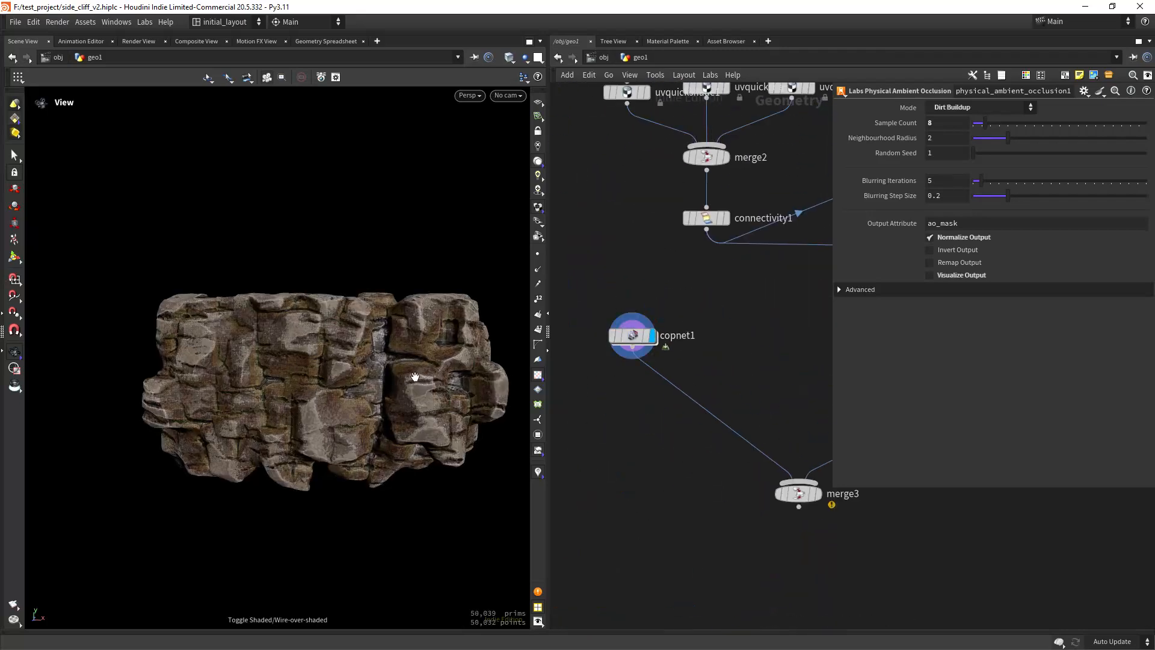
- Pan the network down toward copnet1
{"action": "left_click_drag", "start_coordinate": [415, 377], "coordinate": [393, 392]}
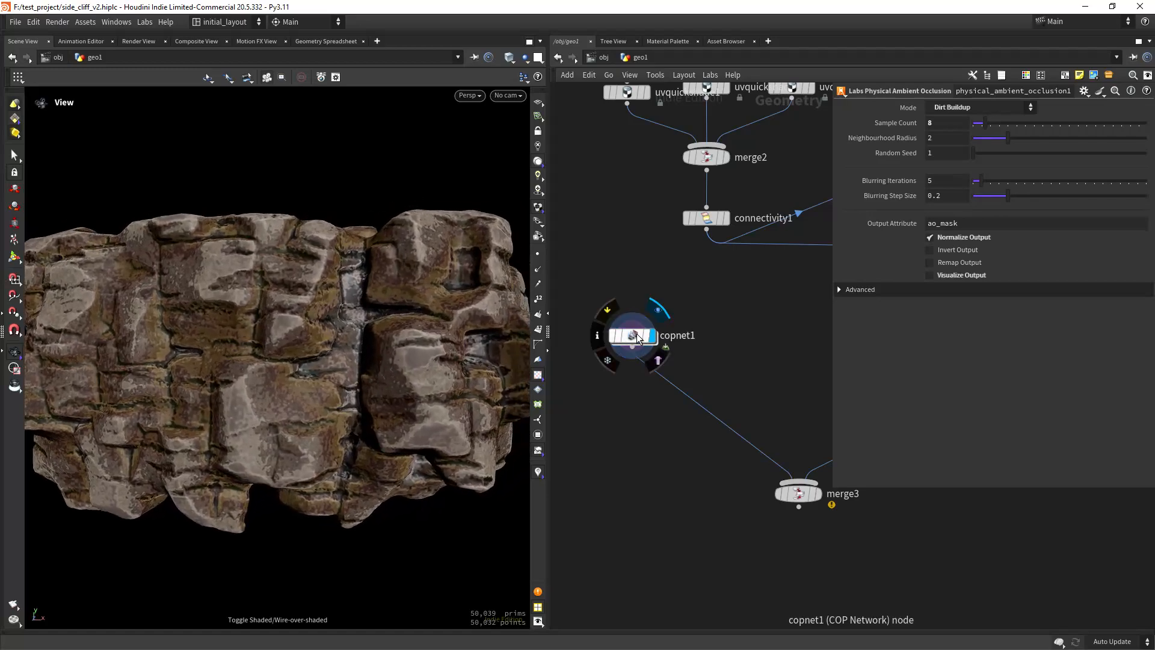
- Enter copnet1 and preview rasterizegeo1's concavity, convexity and intrinsic:alpha outputs
{"action": "double_click", "coordinate": [630, 335]}
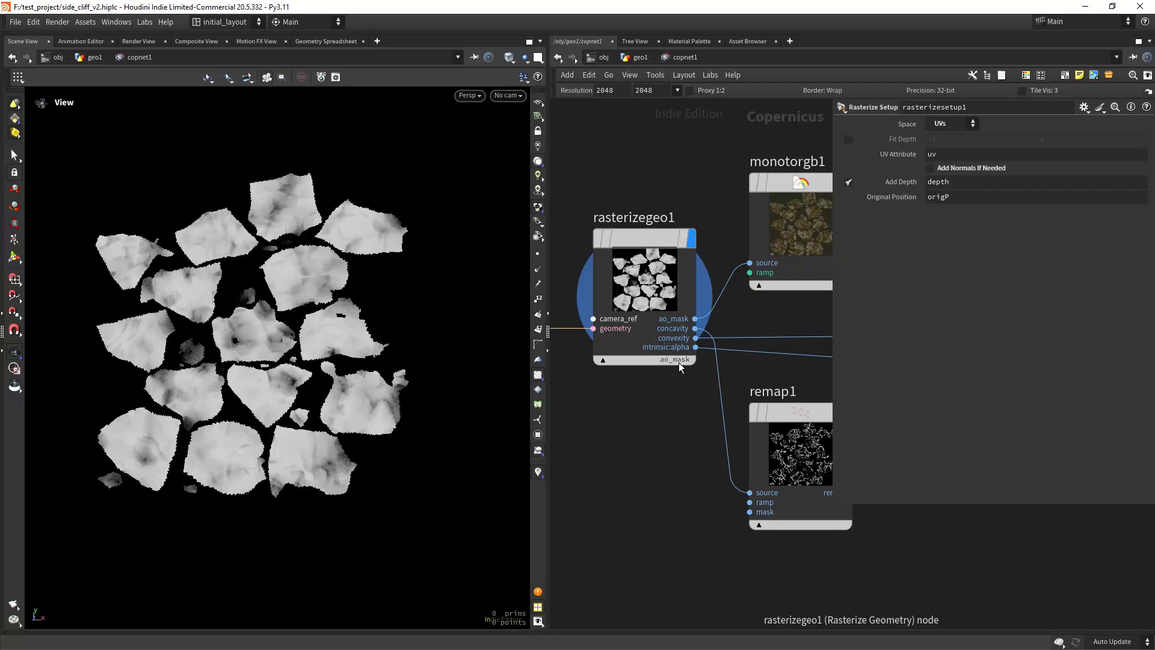
{"action": "left_click", "coordinate": [651, 360]}
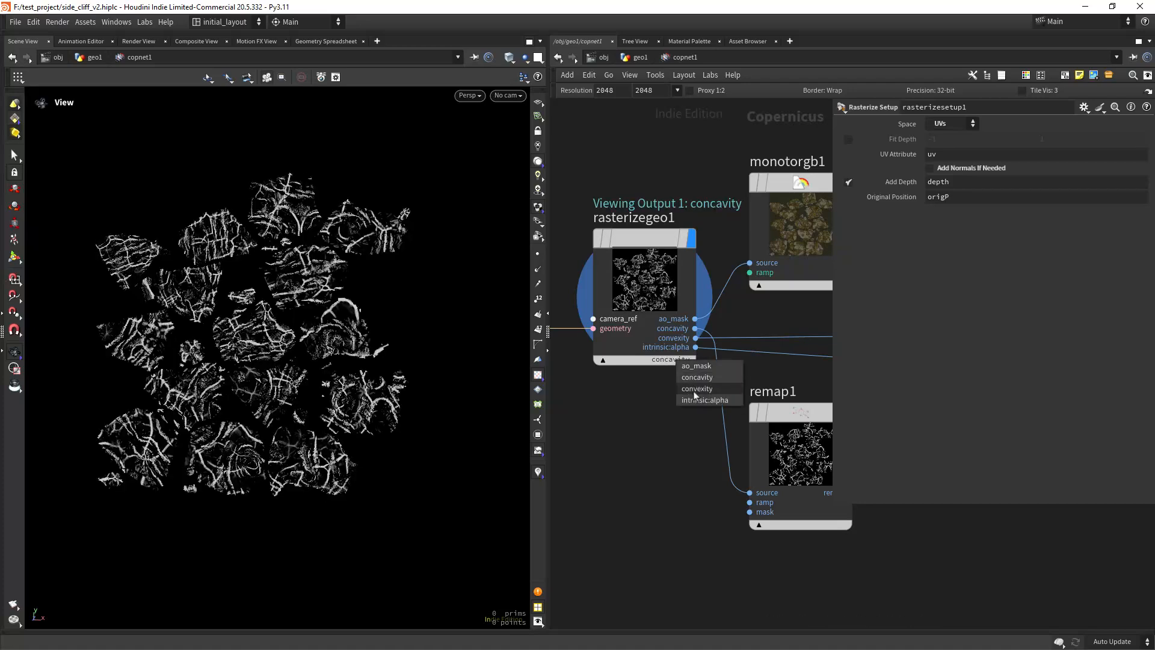
{"action": "left_click", "coordinate": [697, 387]}
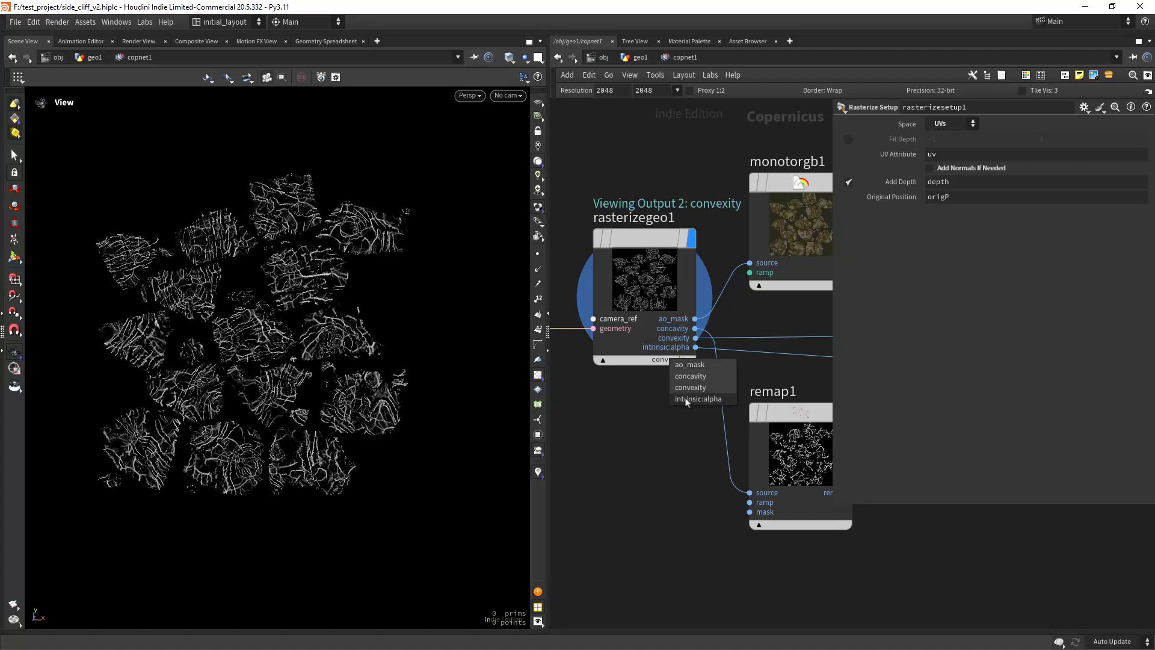
{"action": "left_click", "coordinate": [701, 398]}
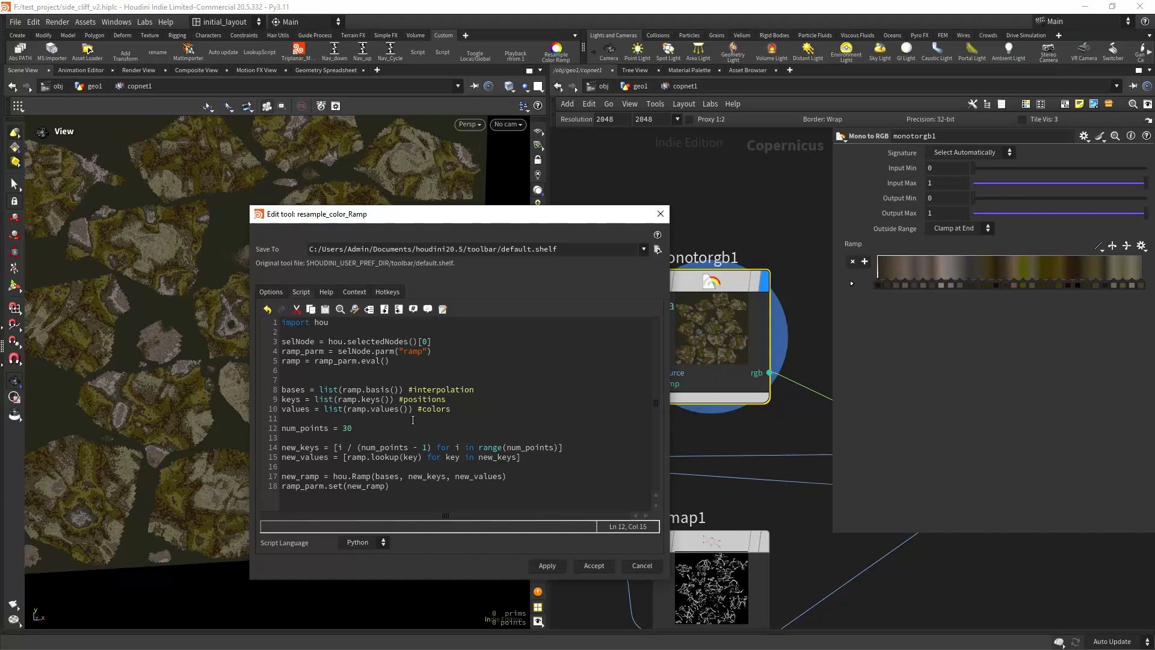
- Move to the hsv3 node to preview the golden-tinted rock texture
{"action": "double_click", "coordinate": [384, 409]}
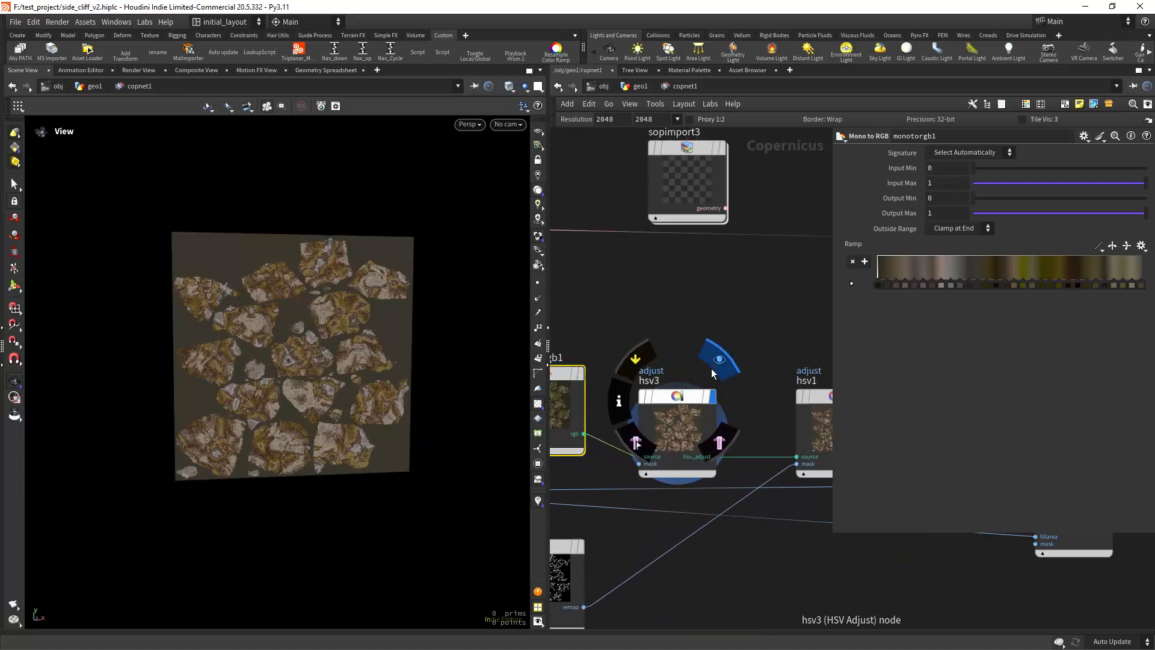
{"action": "left_click", "coordinate": [719, 358]}
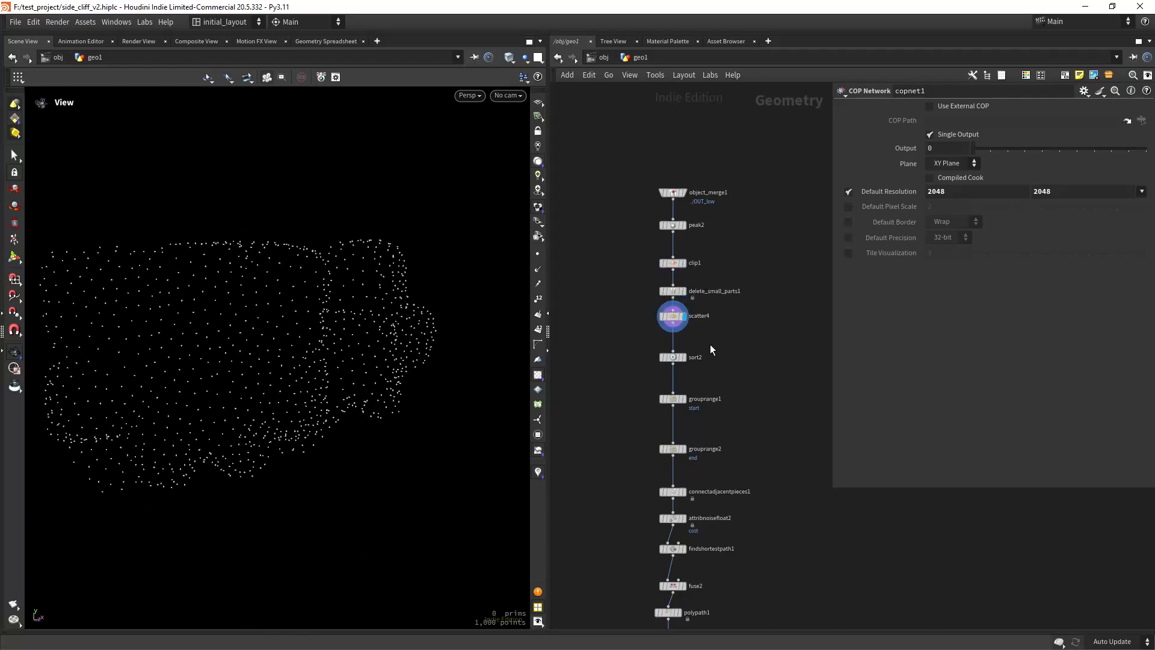
- Review the sort2, grouprange1/2, connectadjacentpieces1 and attribnoisefloat2 settings for the path cost
{"action": "left_click", "coordinate": [671, 357]}
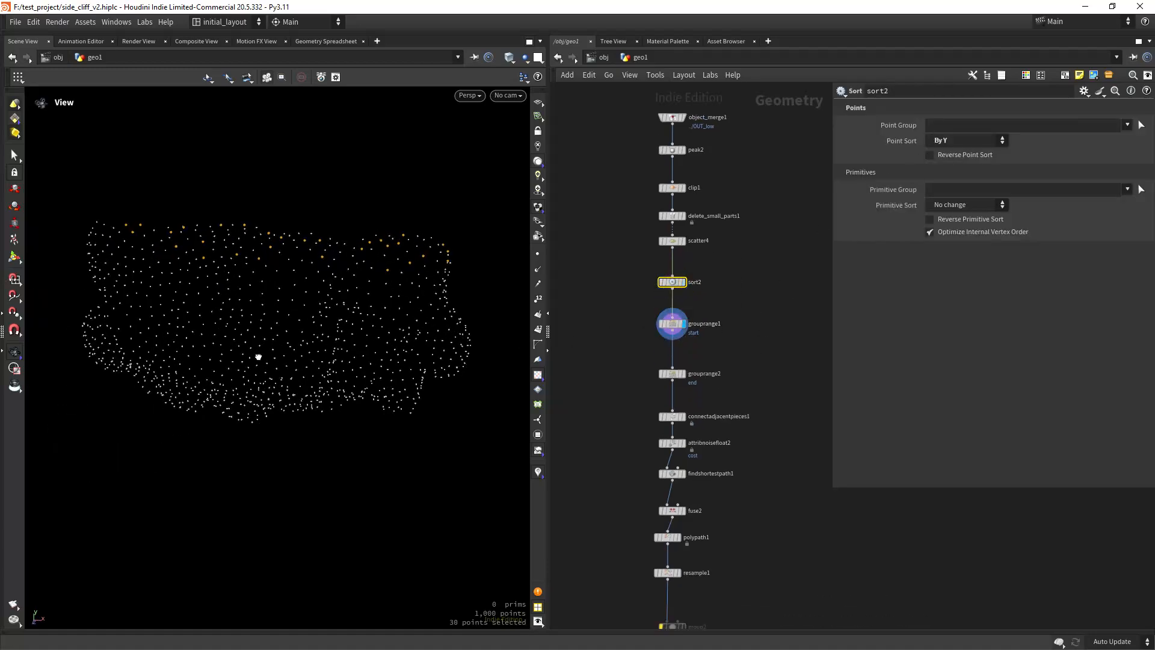
{"action": "left_click", "coordinate": [671, 322]}
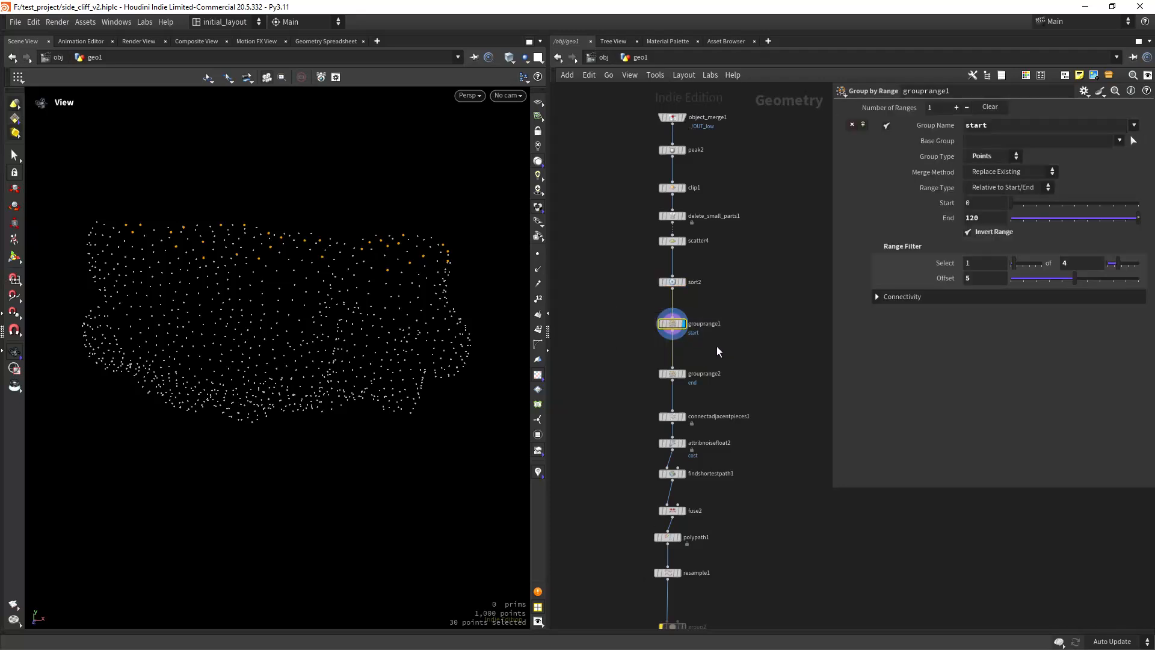
{"action": "mouse_move", "coordinate": [813, 306]}
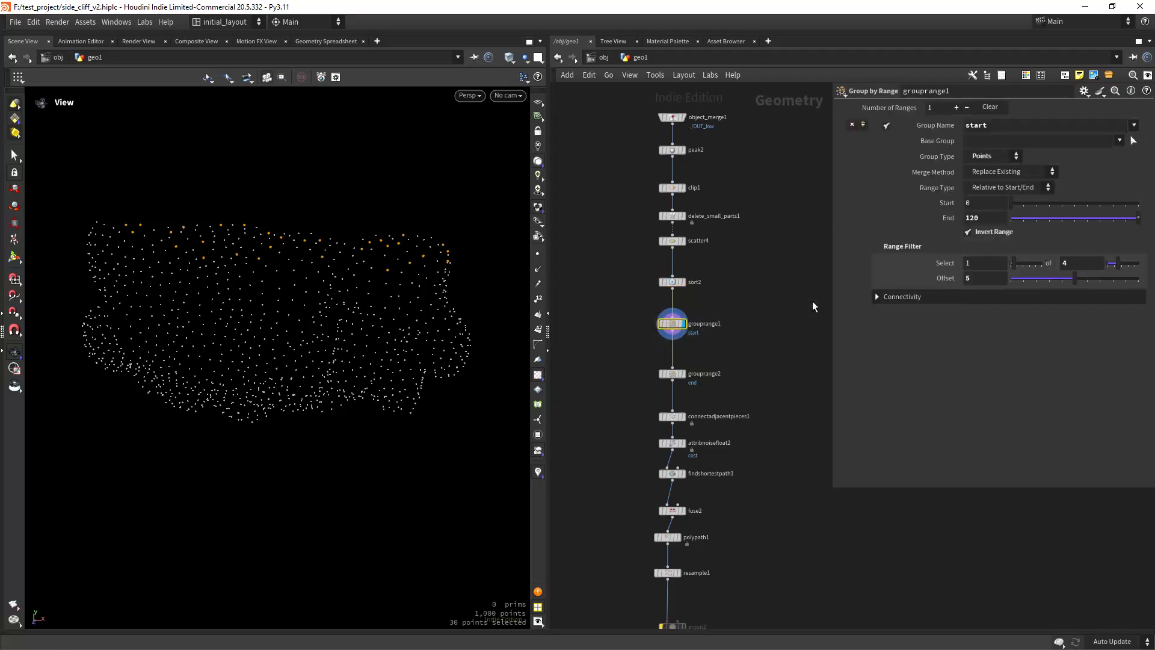
{"action": "left_click", "coordinate": [671, 373]}
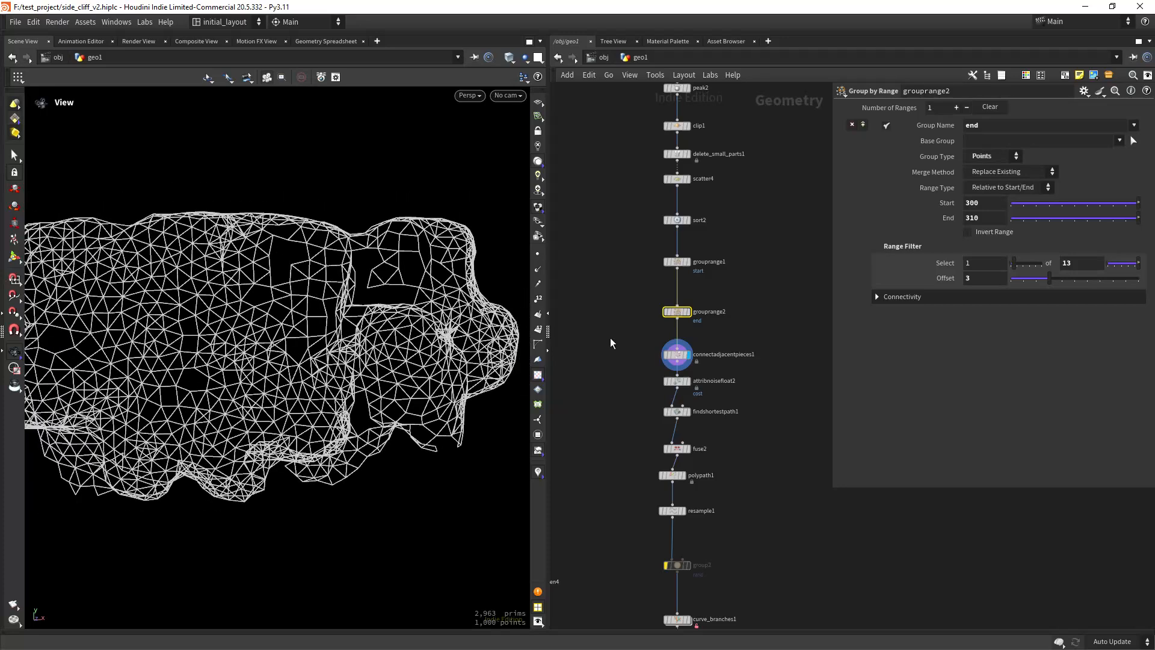
{"action": "left_click", "coordinate": [676, 380]}
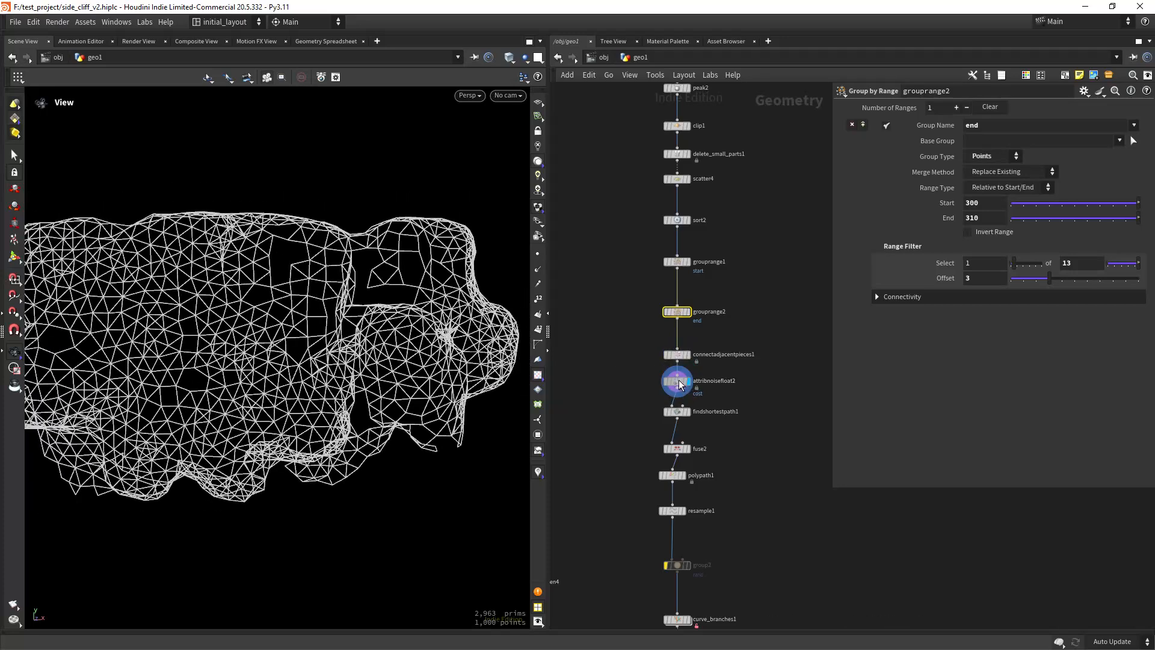
{"action": "left_click", "coordinate": [675, 380]}
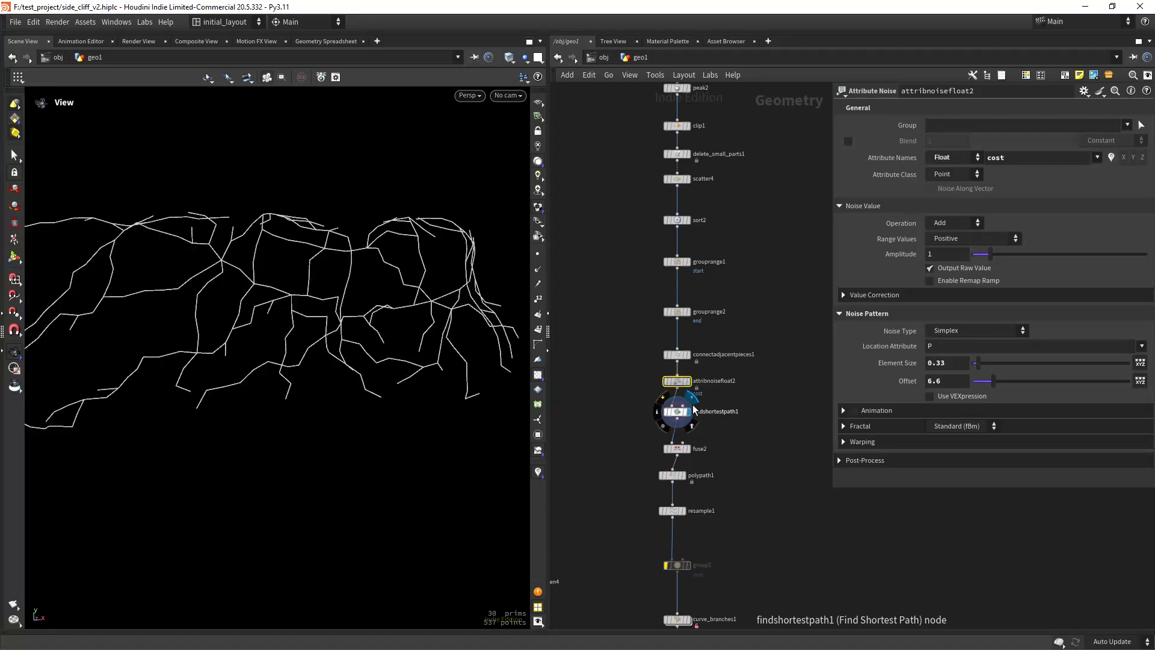
- Show the shortest-path vines and review the curve_branches1 branching settings
{"action": "left_click", "coordinate": [676, 410]}
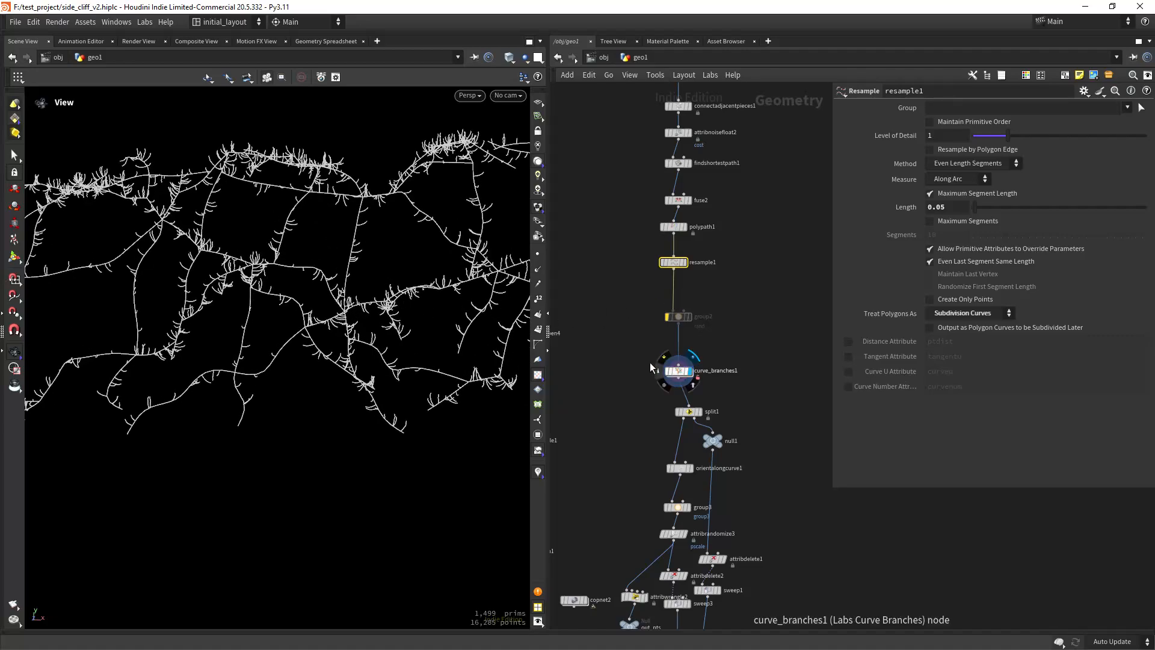
{"action": "left_click", "coordinate": [673, 370]}
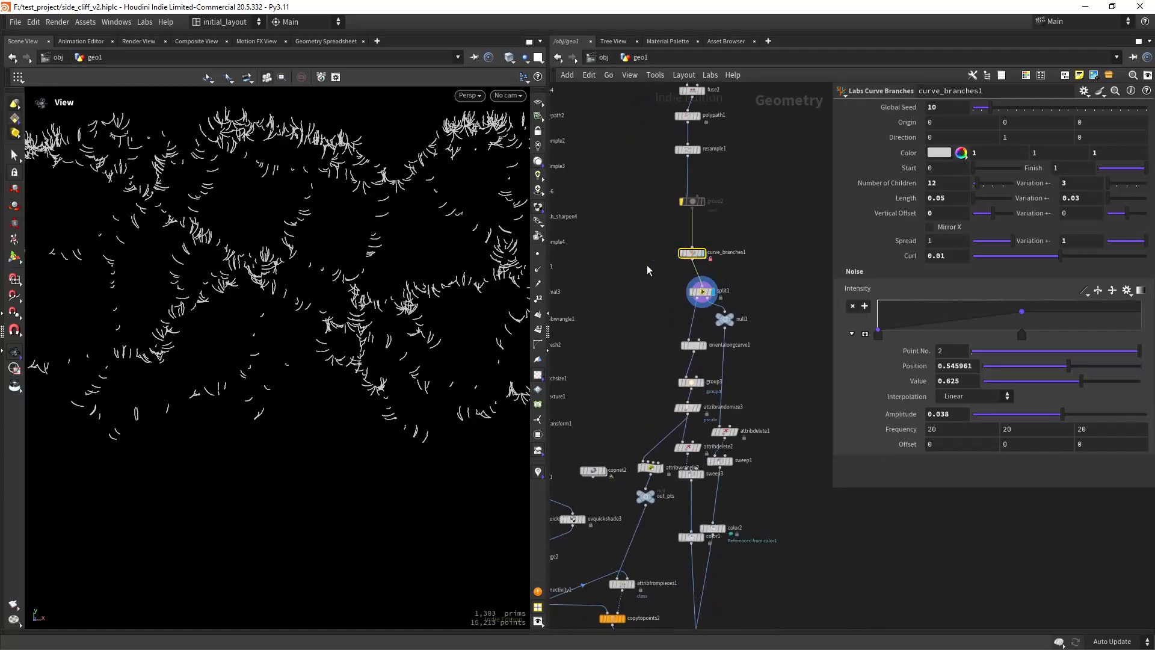
- Review split1's generation split and group3's 22.9% random leaf point group
{"action": "left_click", "coordinate": [700, 290]}
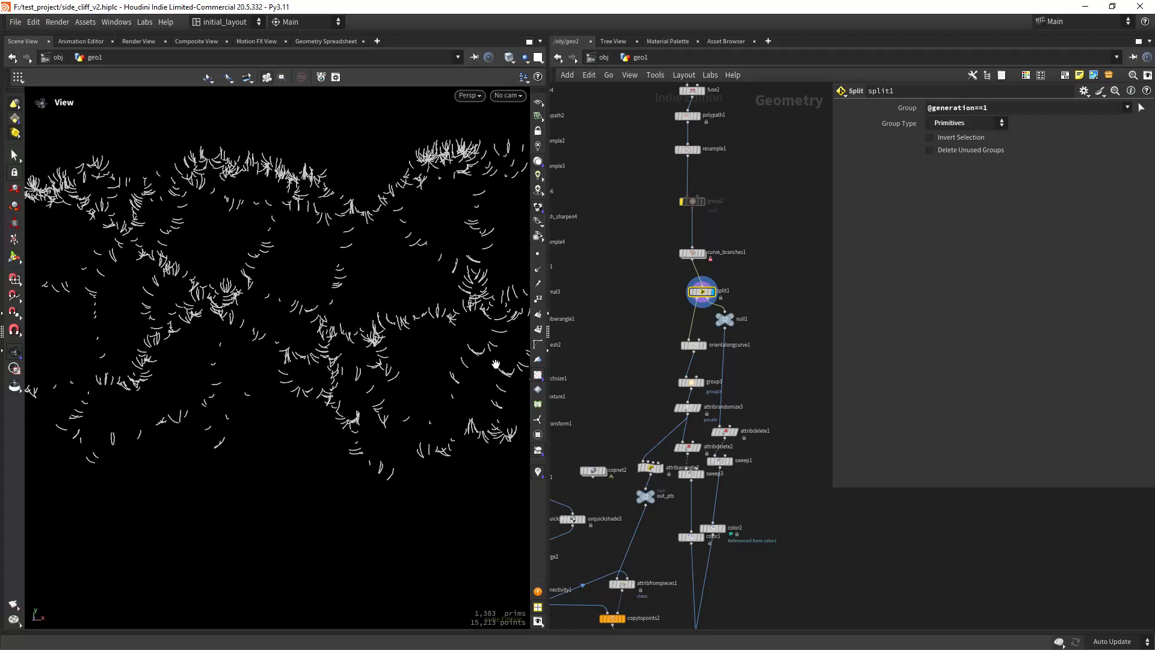
{"action": "scroll", "scroll_direction": "down", "scroll_amount": 3}
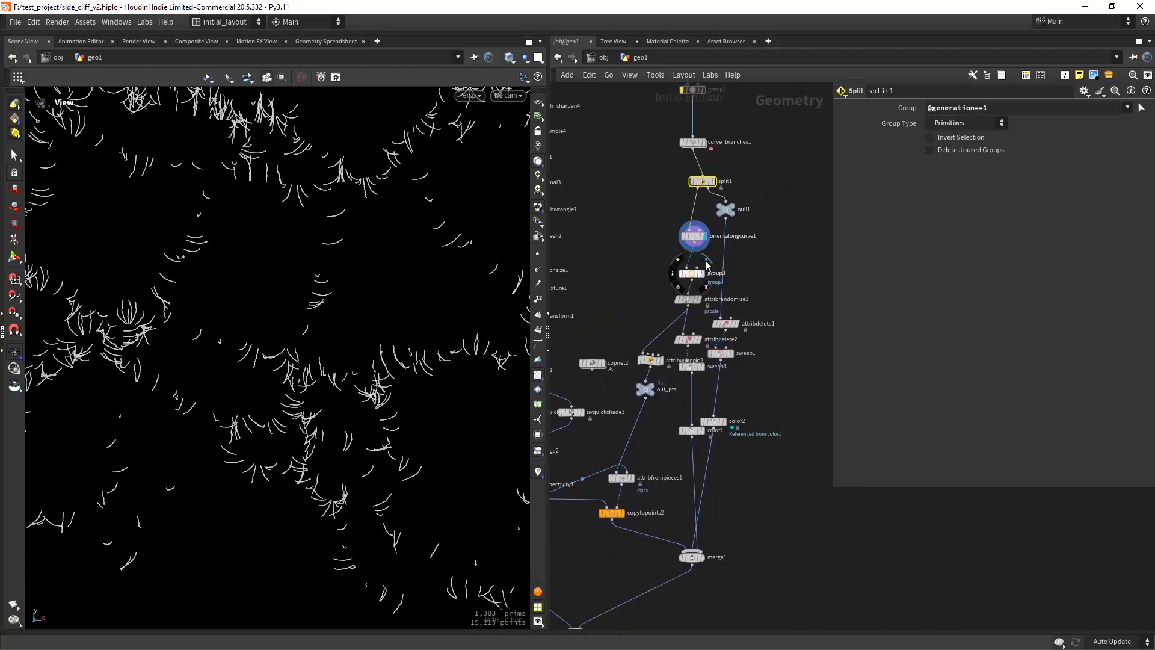
{"action": "left_click", "coordinate": [688, 273]}
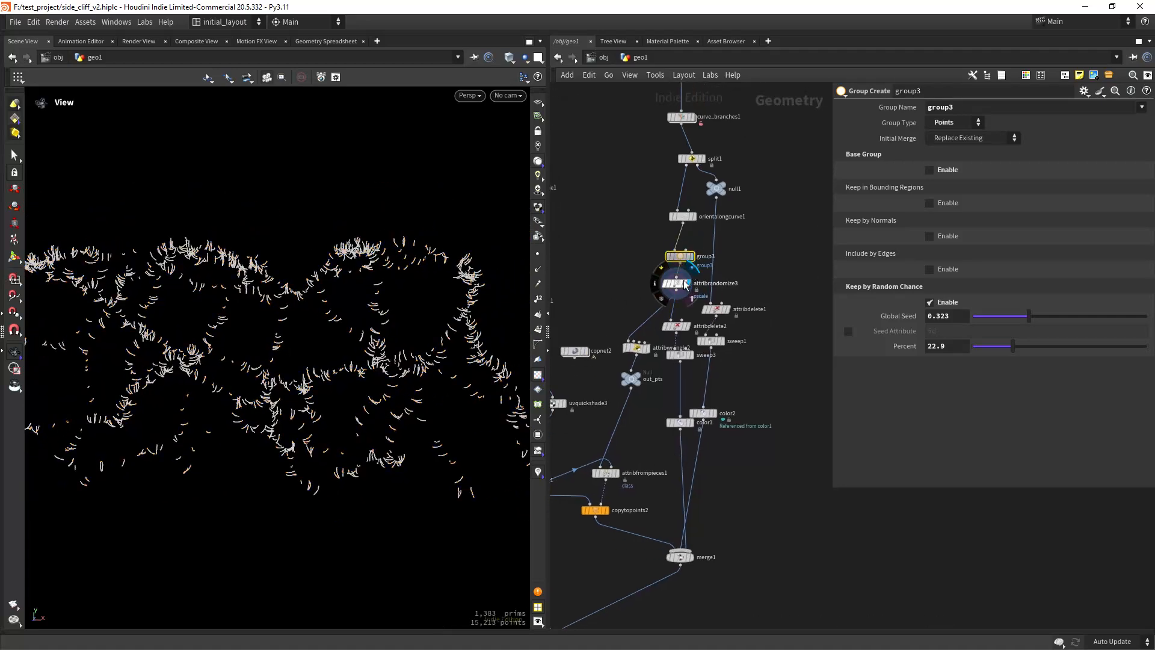
- Inspect attribrandomize3's random scale on the leaf spawn points
{"action": "left_click", "coordinate": [675, 283]}
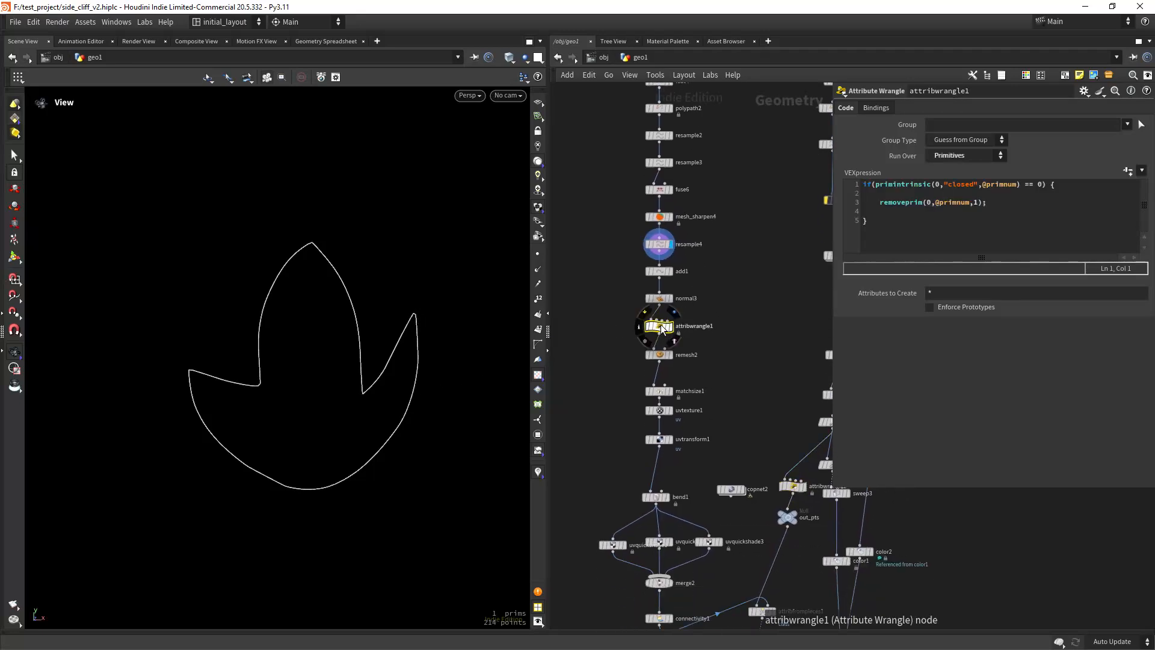
- Preview the remesh2 leaf and check its UV layout and uvtransform1 values
{"action": "left_click", "coordinate": [660, 270]}
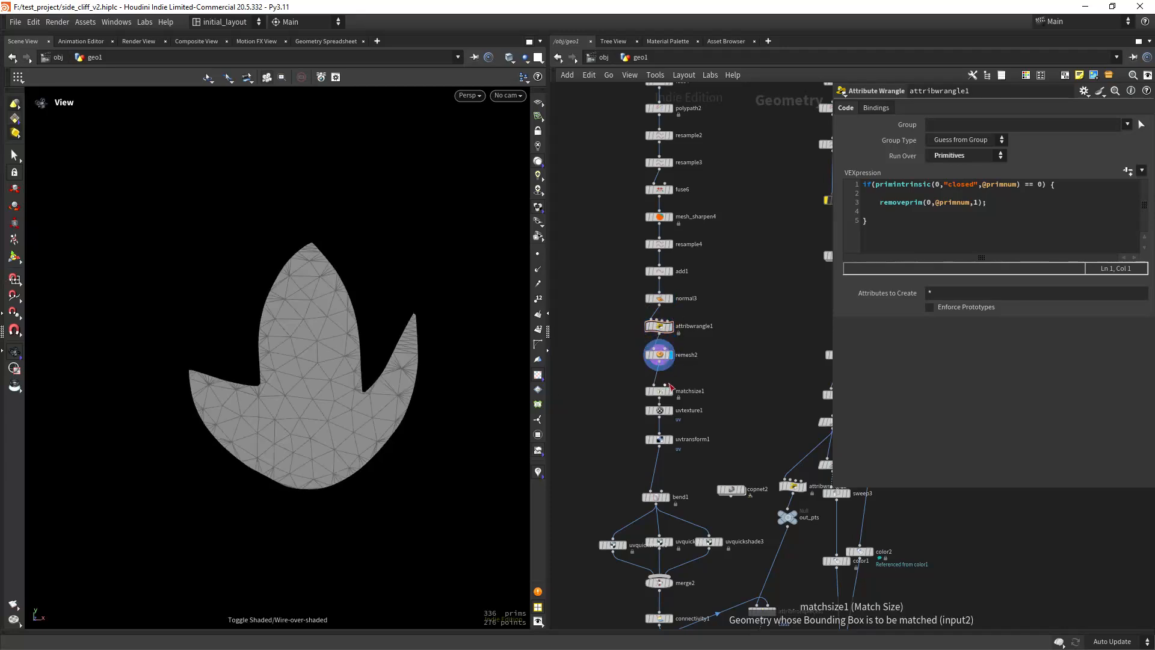
{"action": "left_click", "coordinate": [656, 409]}
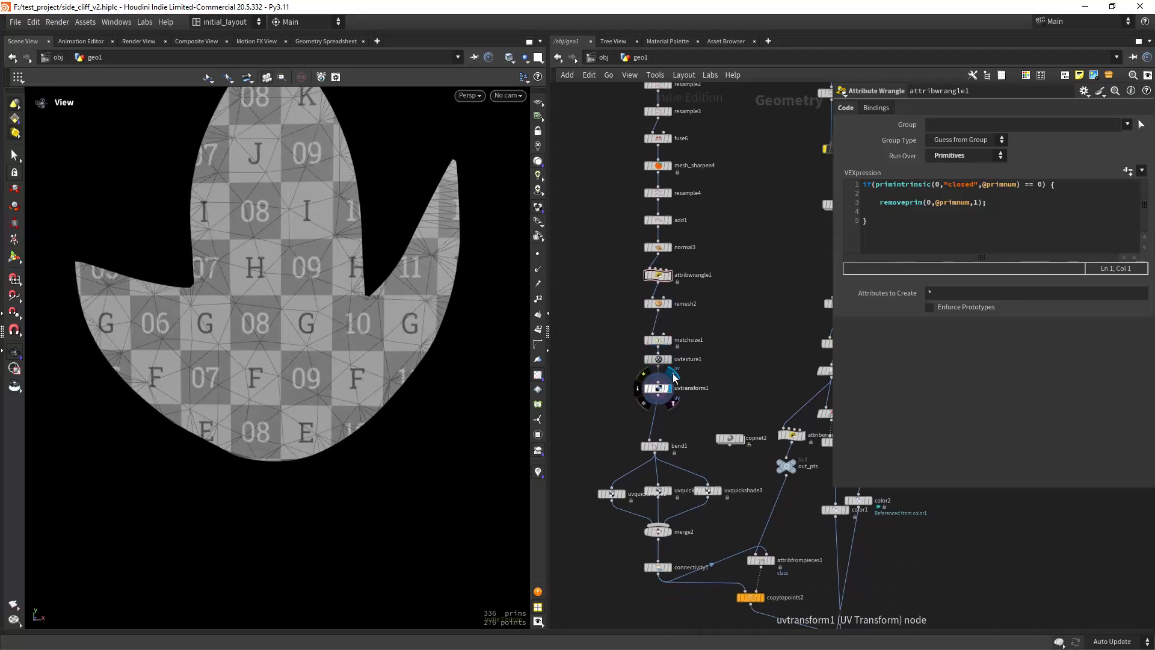
{"action": "left_click", "coordinate": [655, 388]}
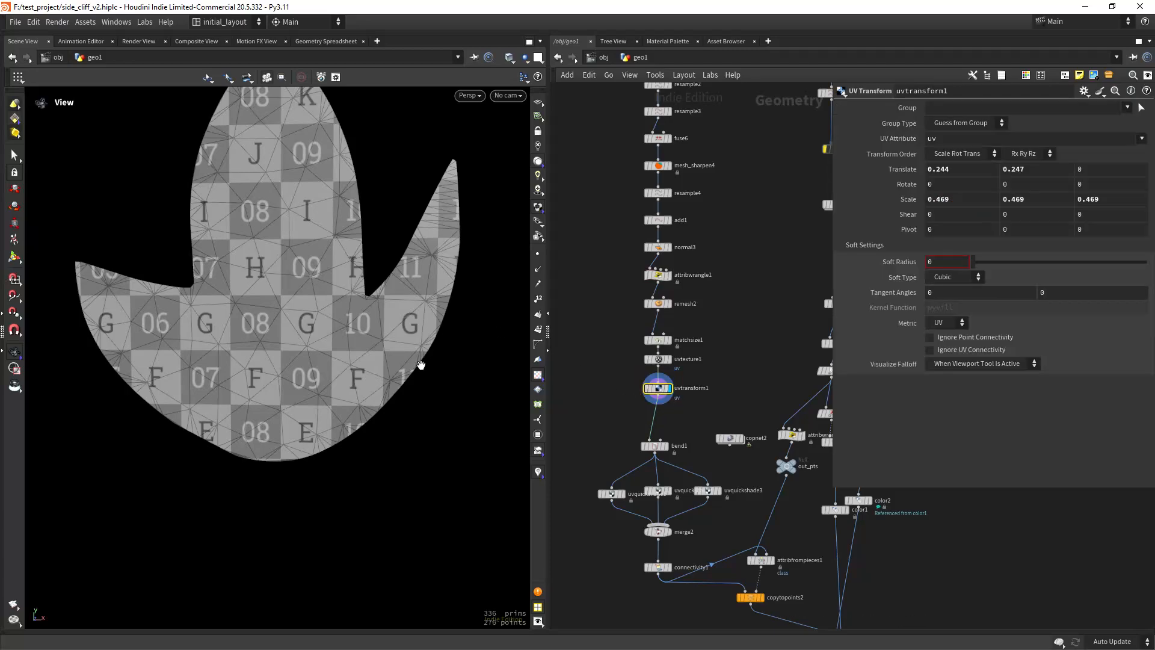
{"action": "scroll", "scroll_direction": "down", "scroll_amount": 3}
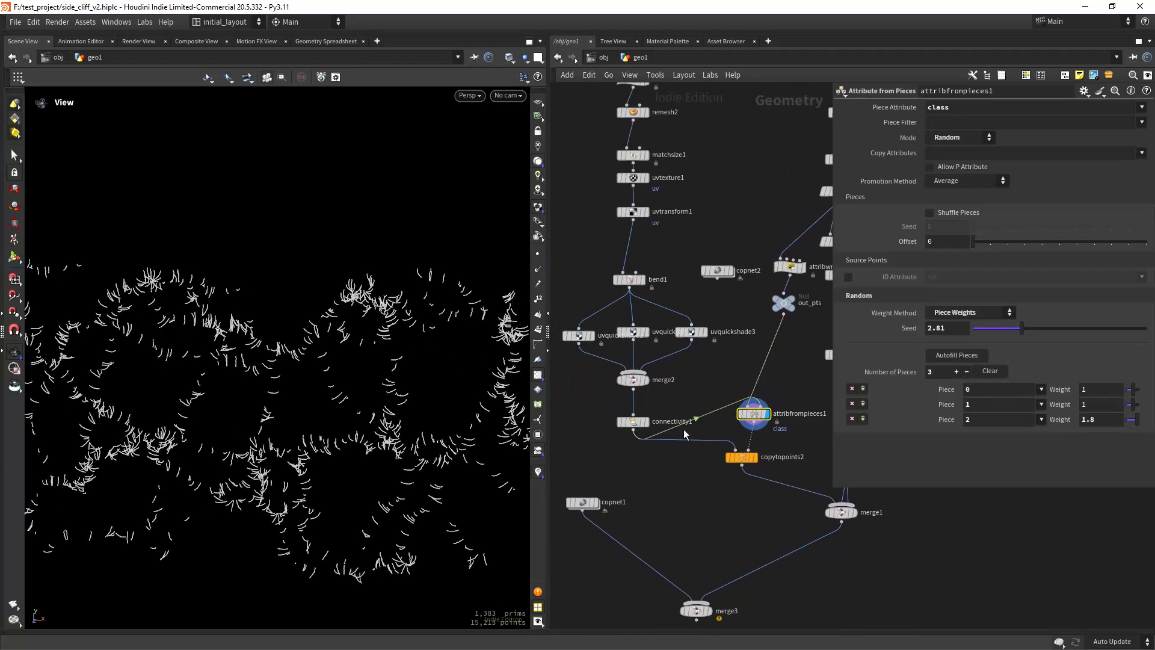
- Review copytopoints2, show connectivity1 leaf pieces by class, and check attribfrompieces1 weights
{"action": "left_click", "coordinate": [741, 456]}
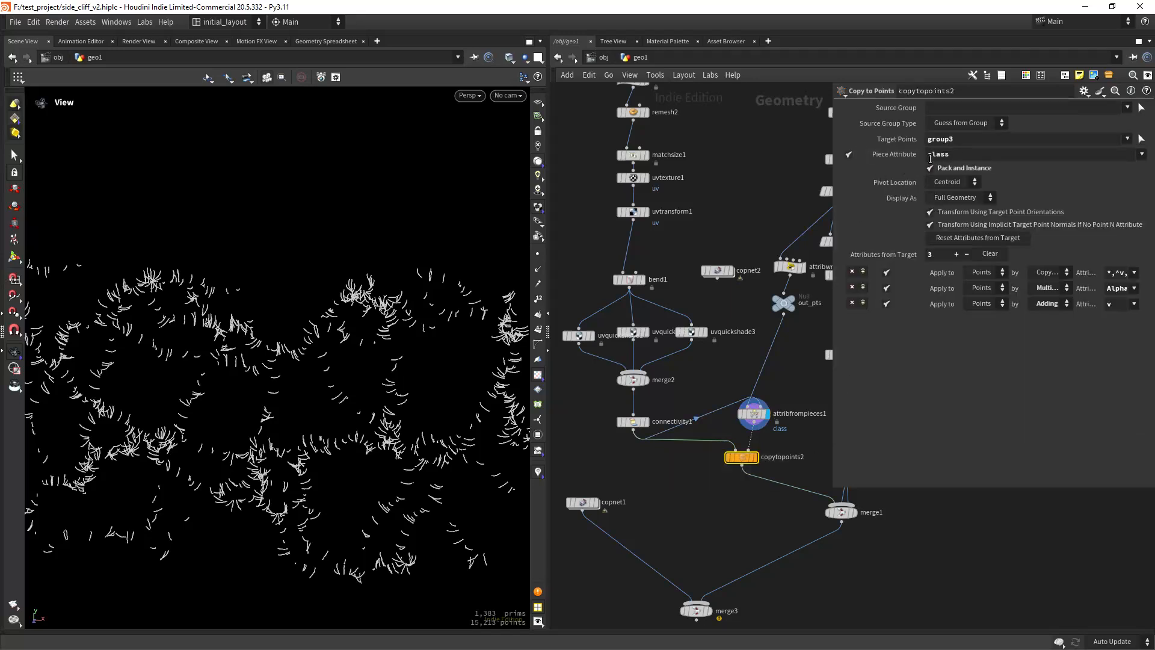
{"action": "left_click", "coordinate": [632, 420]}
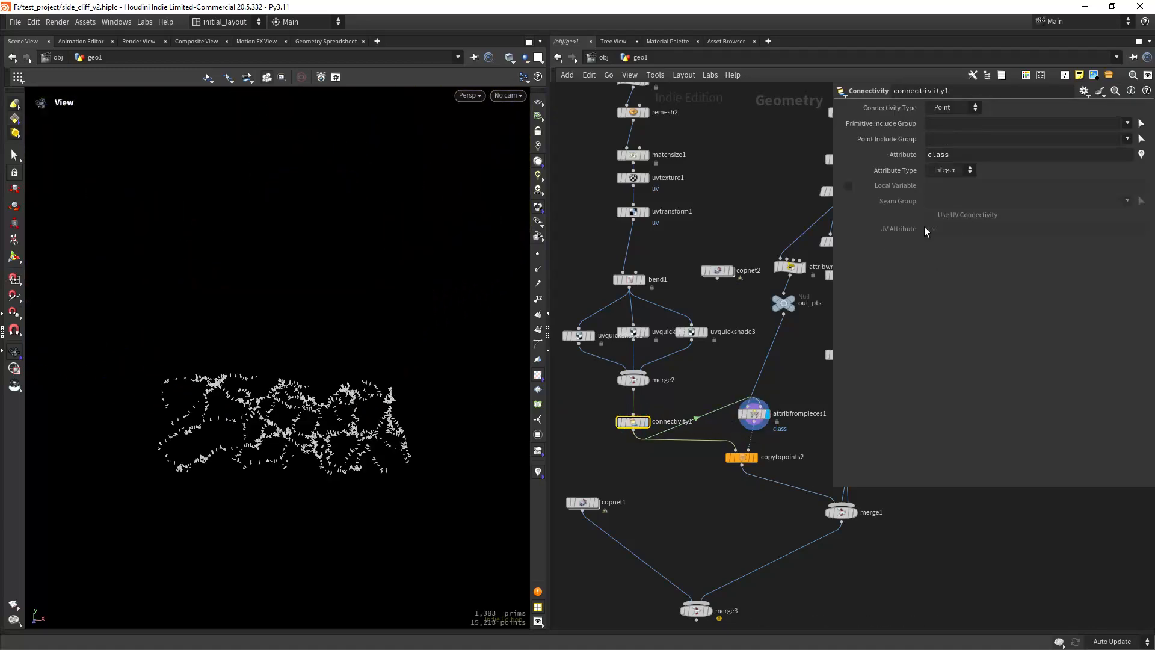
{"action": "left_click", "coordinate": [751, 413]}
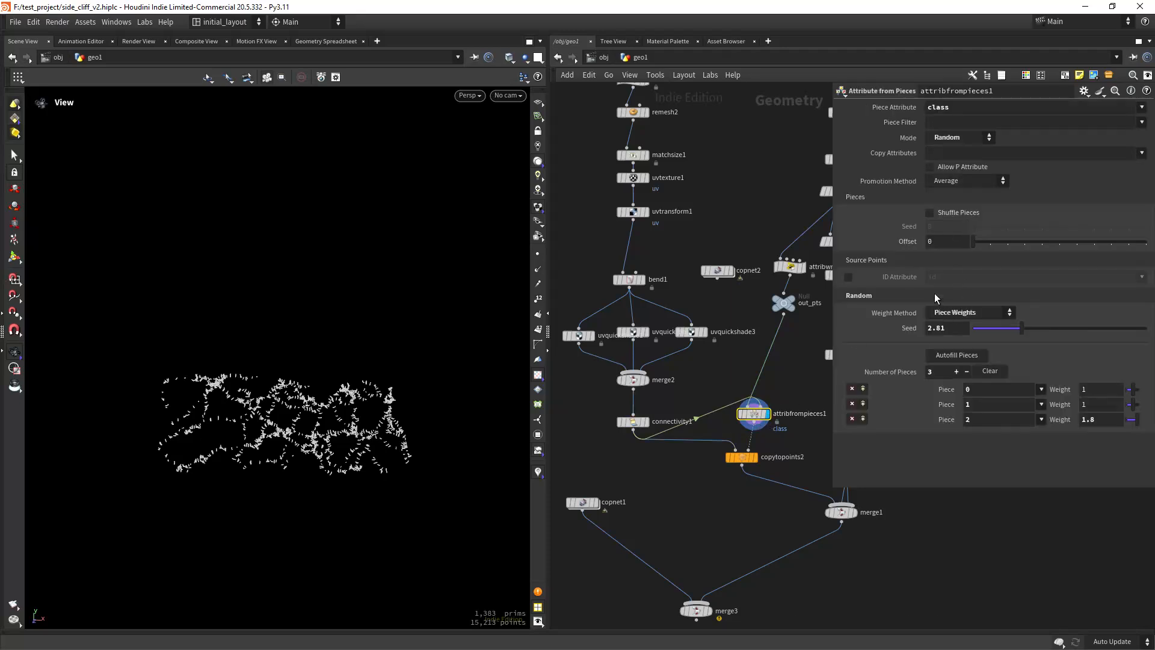